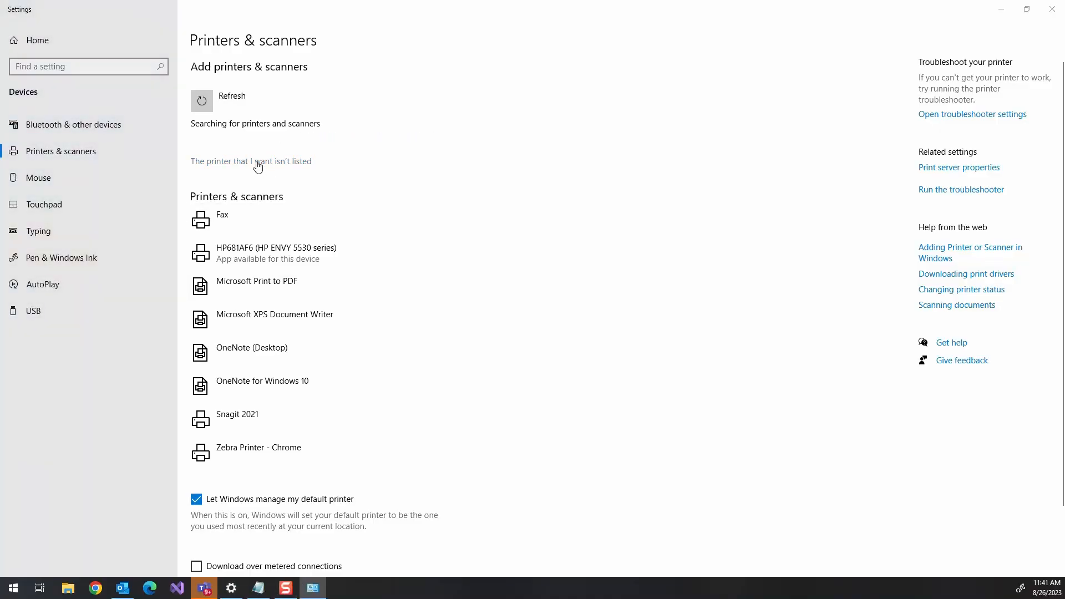
# - Begin manually adding an unlisted local printer on a newly created Standard TCP/IP port
pyautogui.click(251, 161)
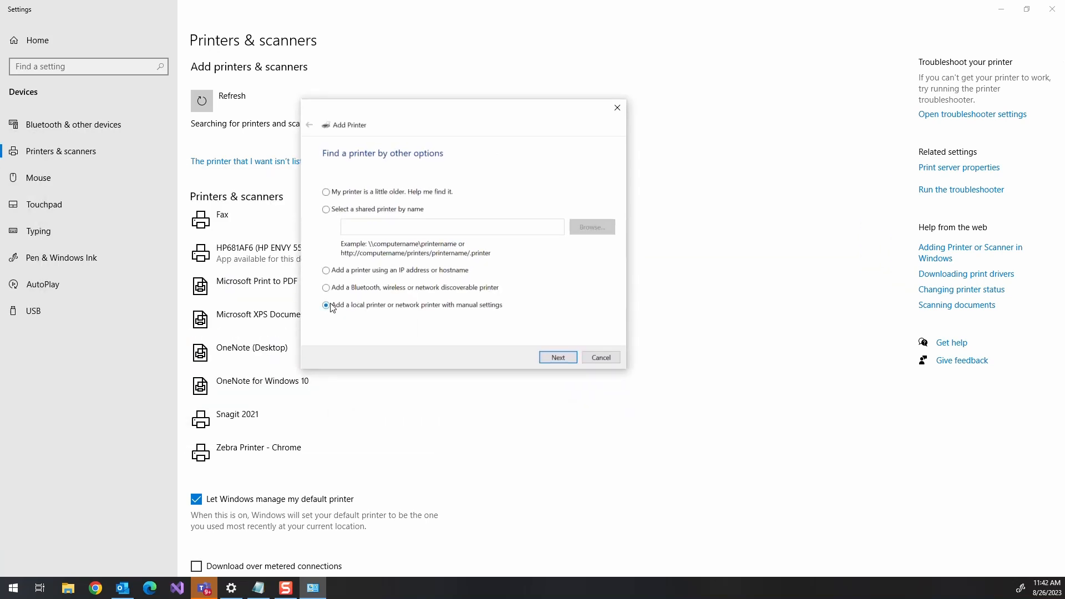
pyautogui.click(557, 357)
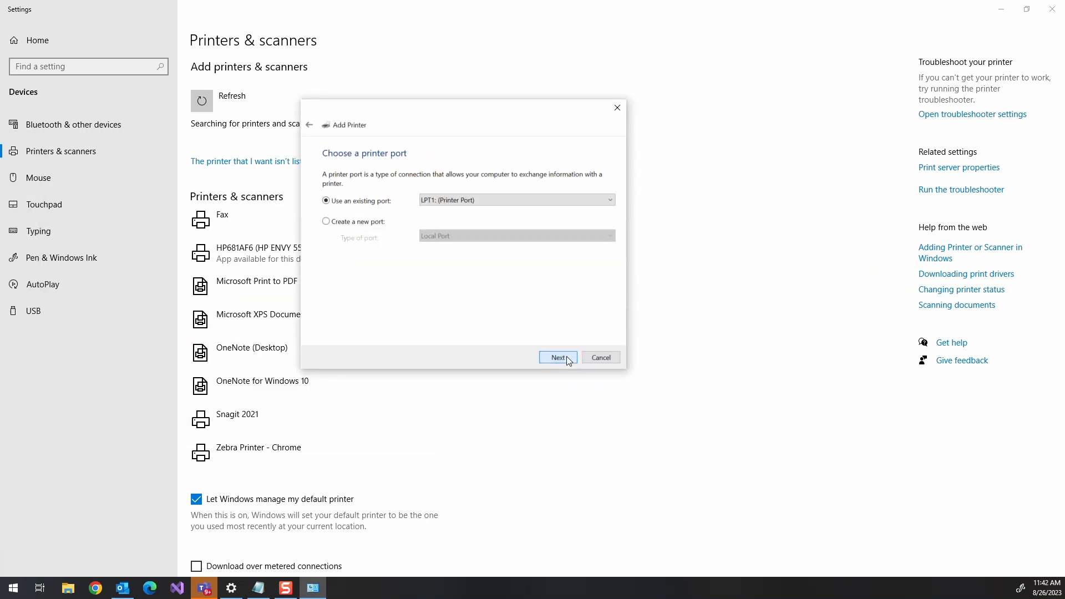
pyautogui.click(326, 222)
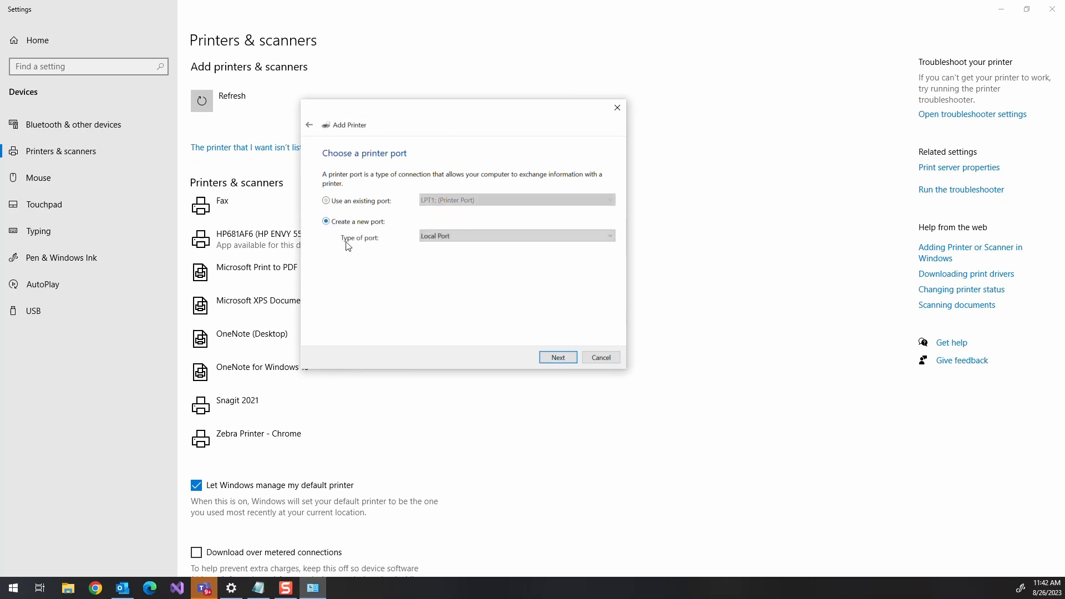
pyautogui.click(516, 235)
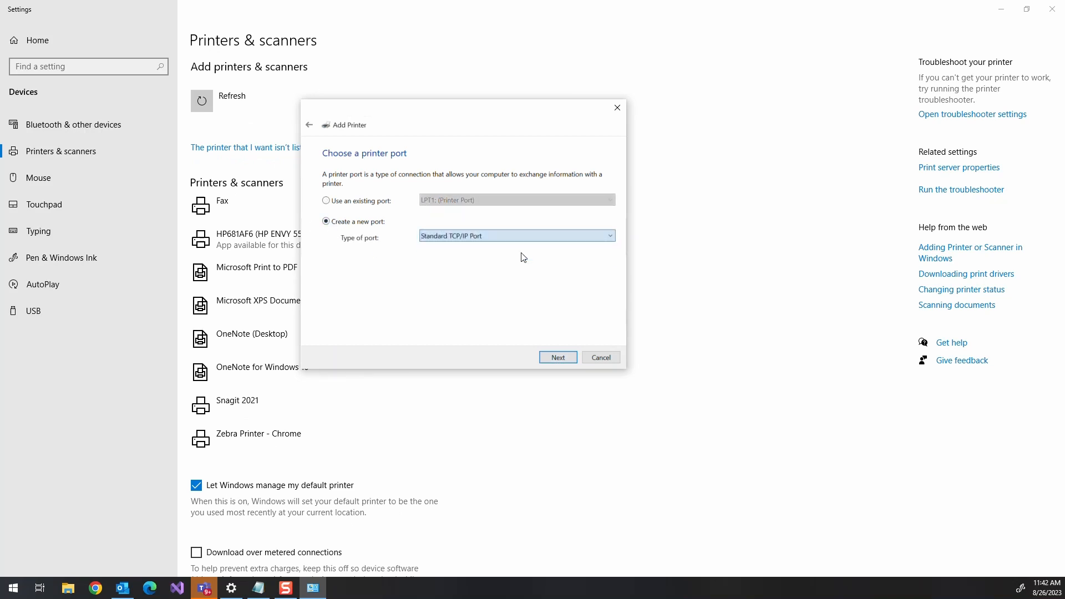
# - Set the new TCP/IP port's host address to 127.0.0.2 and continue to the device type step
pyautogui.click(557, 356)
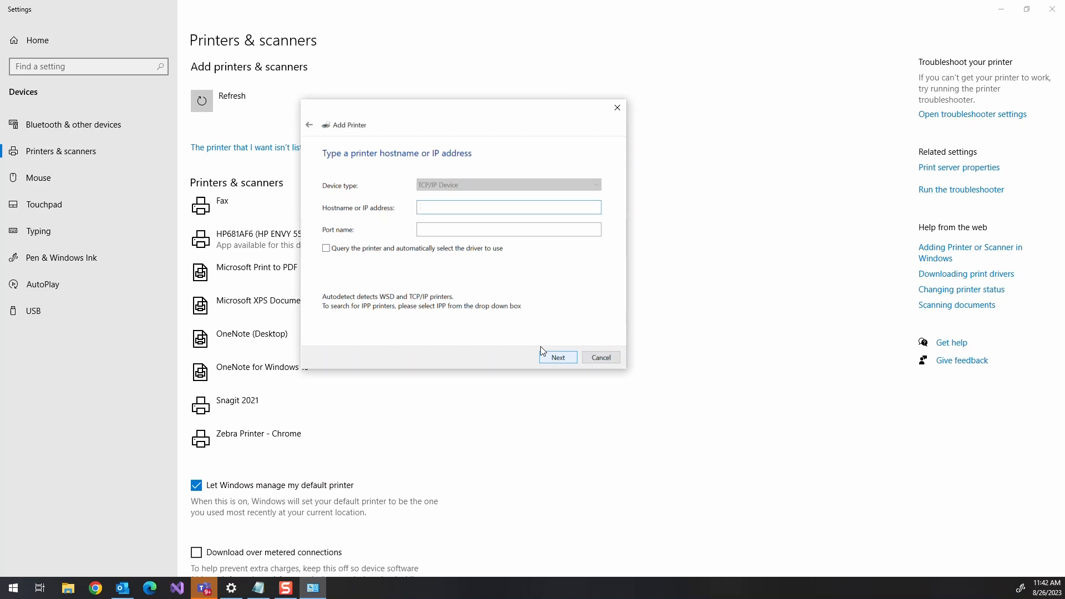
pyautogui.write('127')
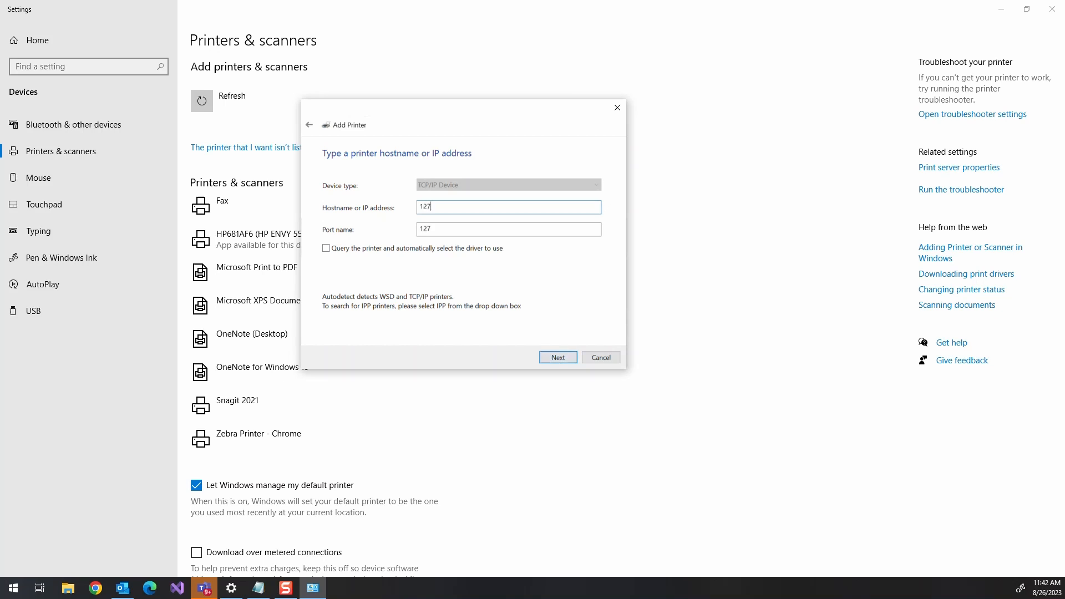
pyautogui.write('.0.0.')
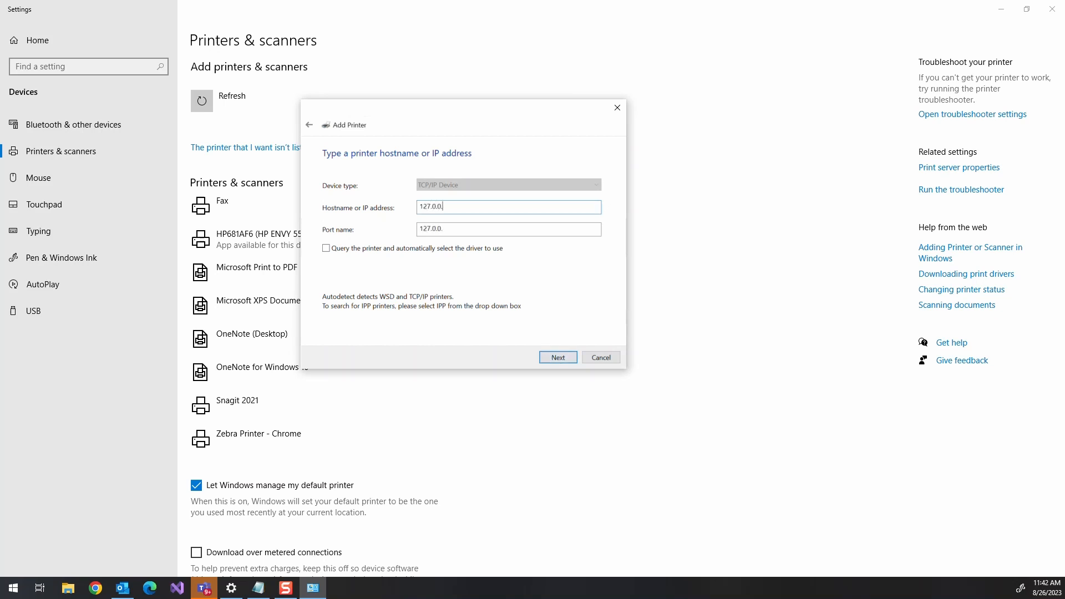
pyautogui.write('2')
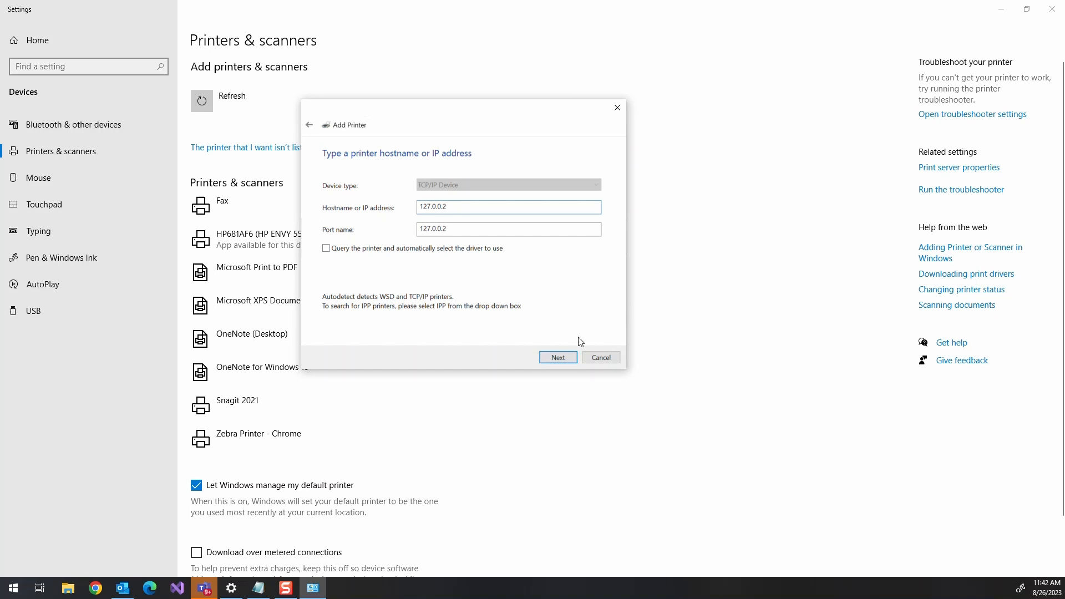
pyautogui.click(557, 357)
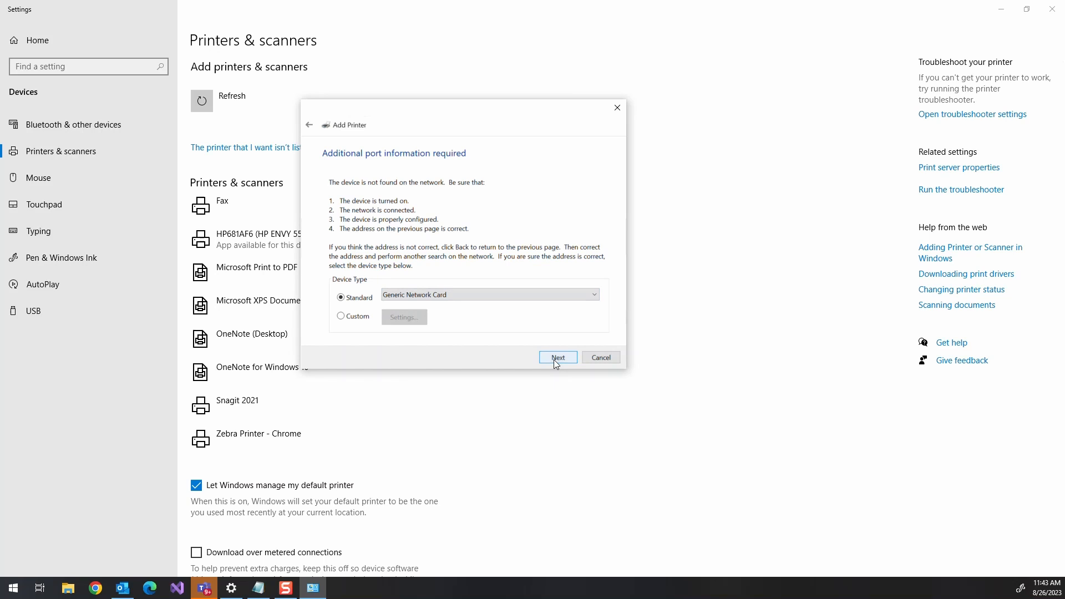
# - Install an unshared Generic / Text Only printer named Dynamics 365 on the Generic Network Card port
pyautogui.click(557, 357)
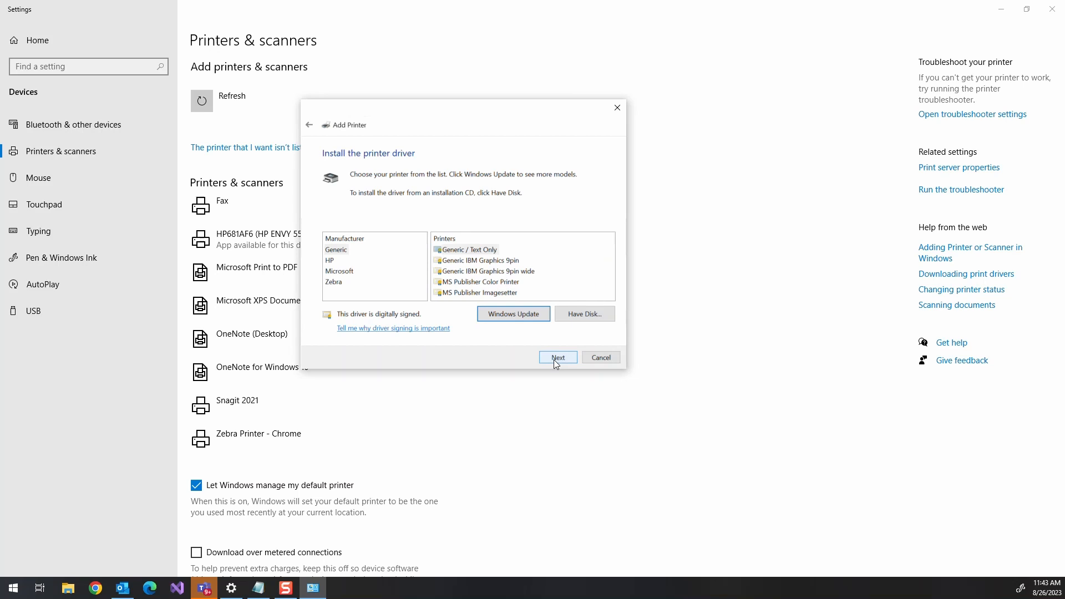
pyautogui.click(556, 357)
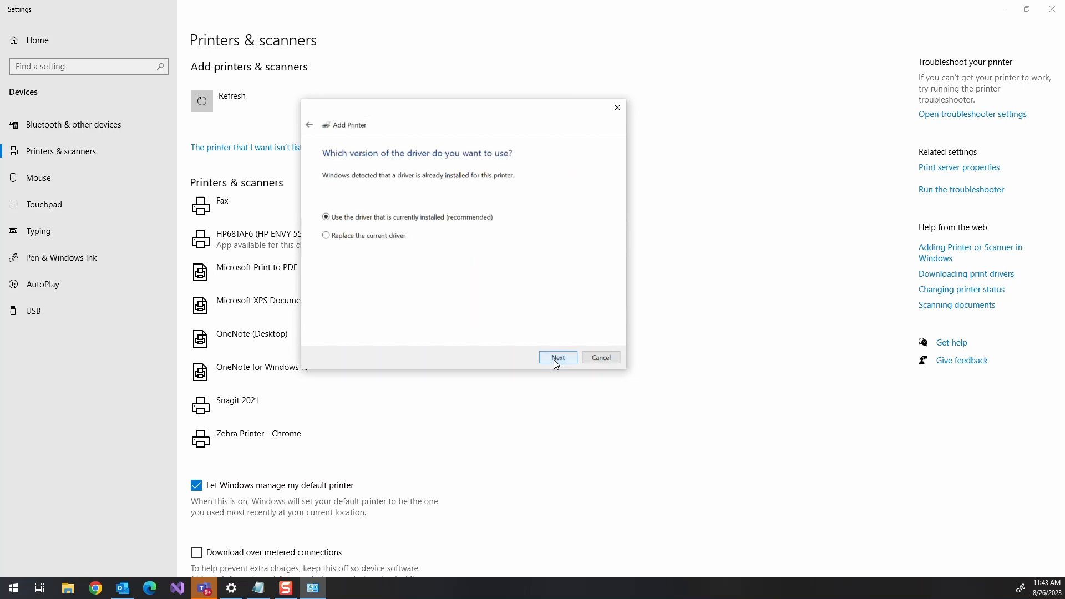
pyautogui.click(557, 358)
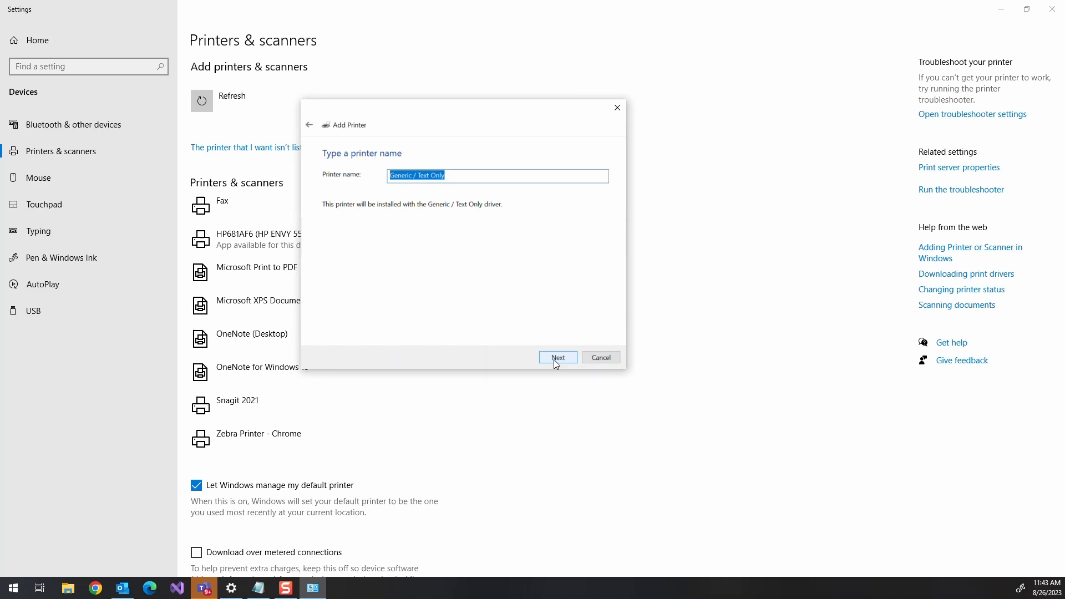
pyautogui.write('Dynamics 365')
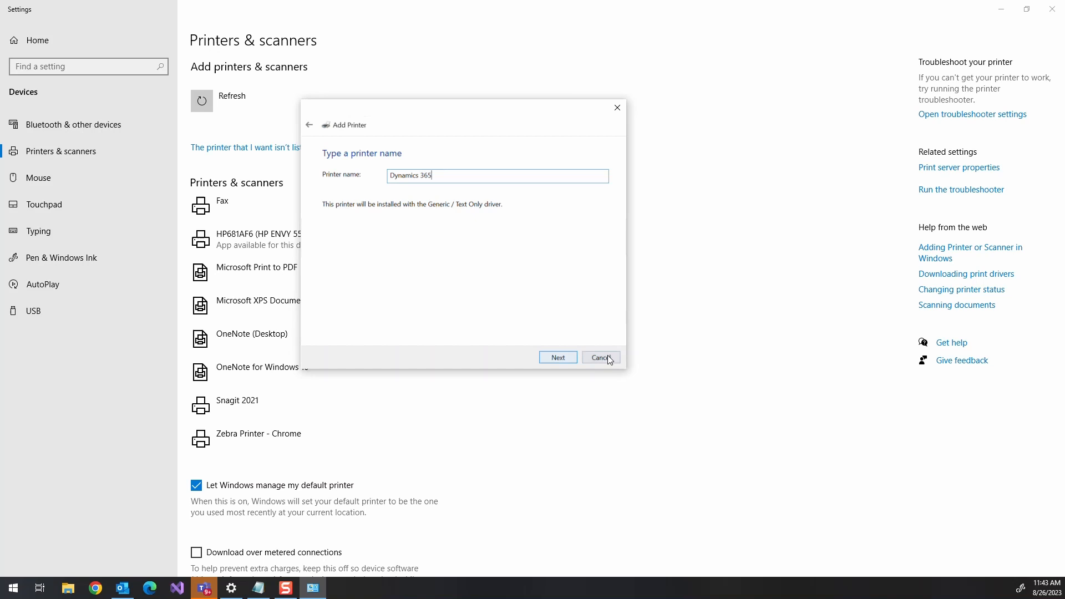
pyautogui.click(557, 357)
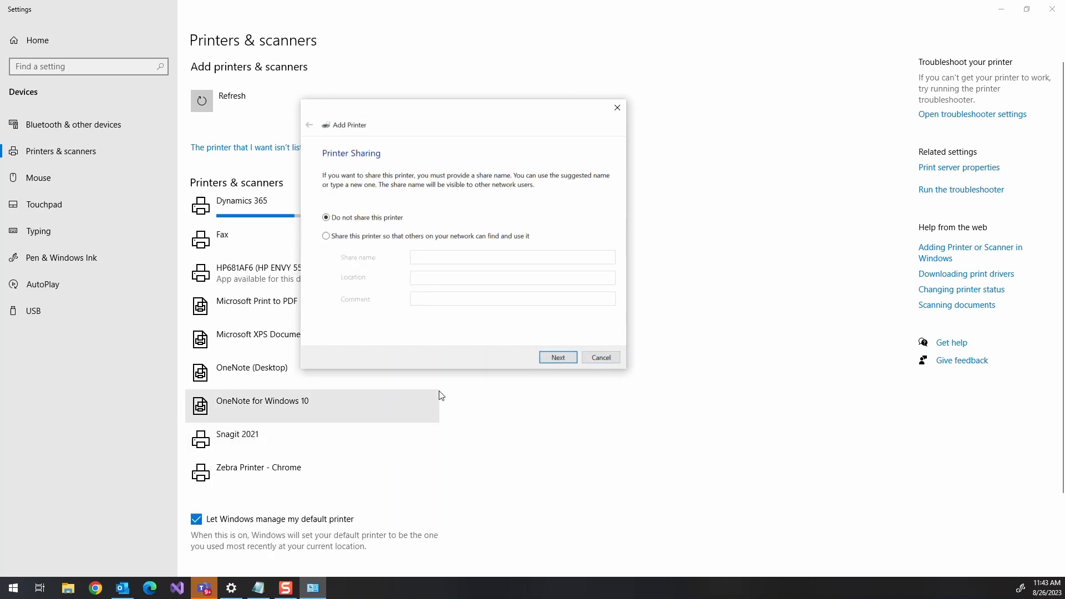
pyautogui.click(557, 357)
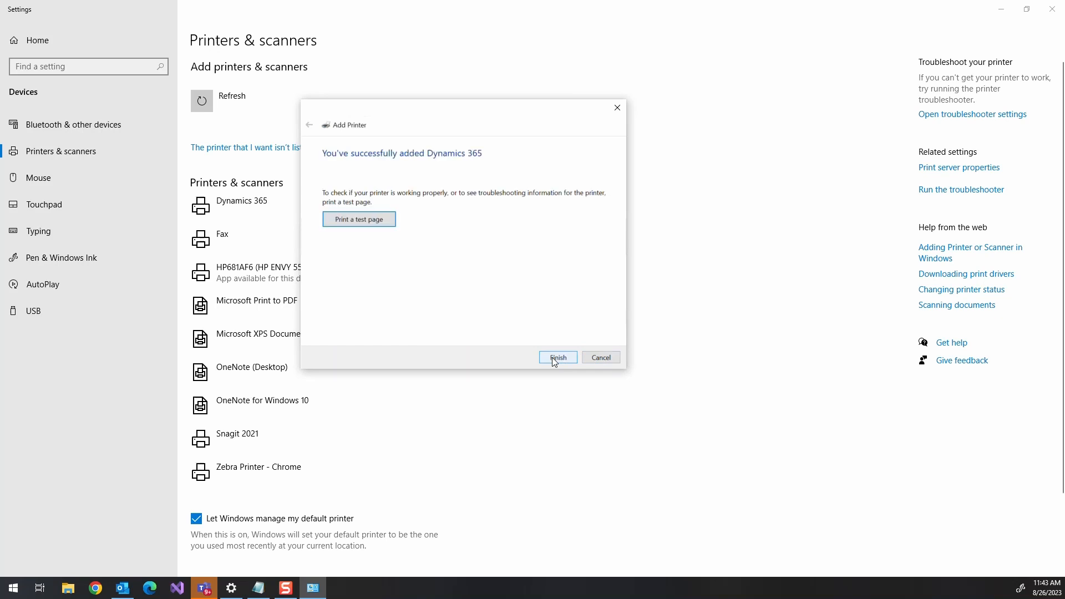
pyautogui.click(556, 357)
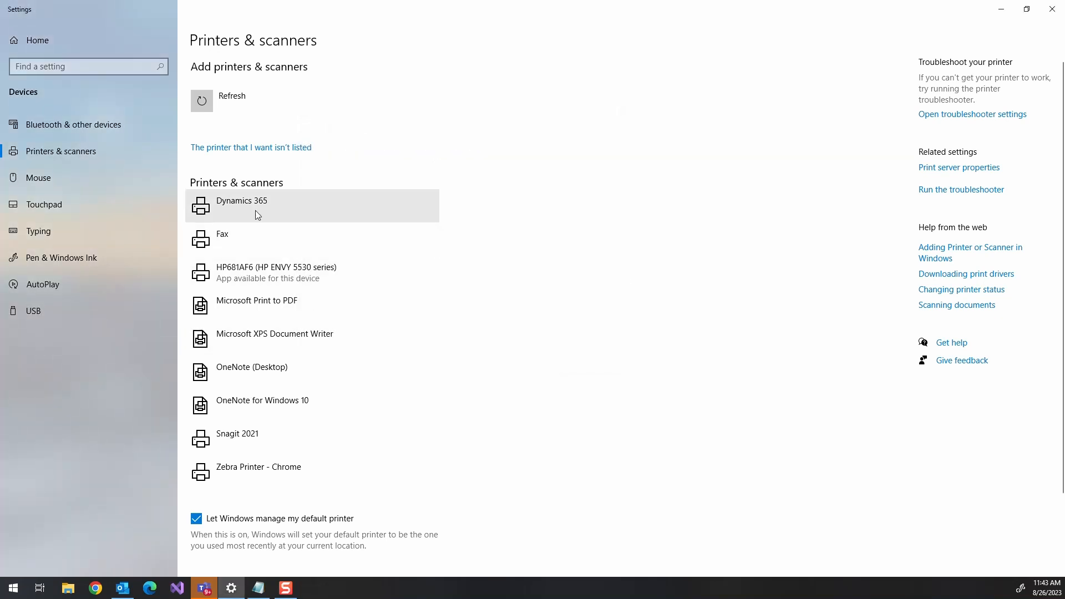
pyautogui.moveTo(222, 209)
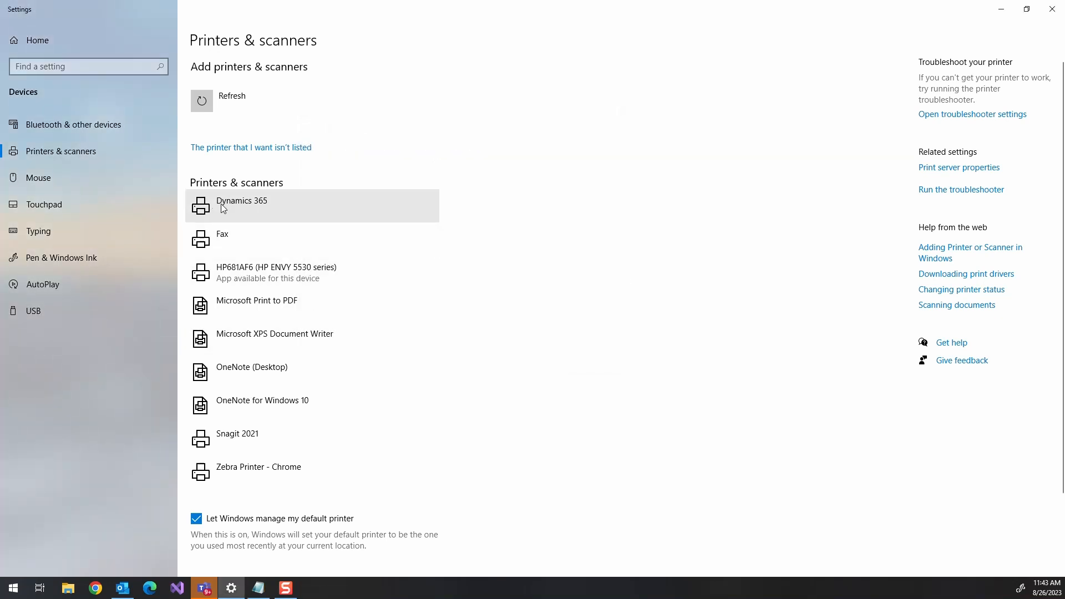
# - Verify in Dynamics 365's printer properties that its 127.0.0.2 port uses Raw protocol on 9100
pyautogui.click(241, 204)
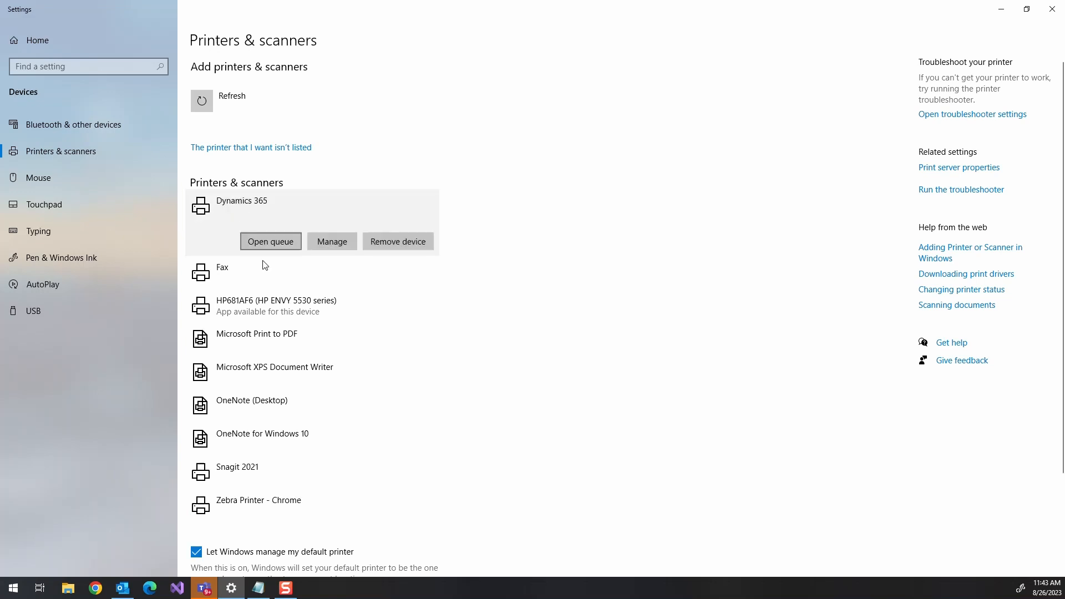
pyautogui.click(331, 241)
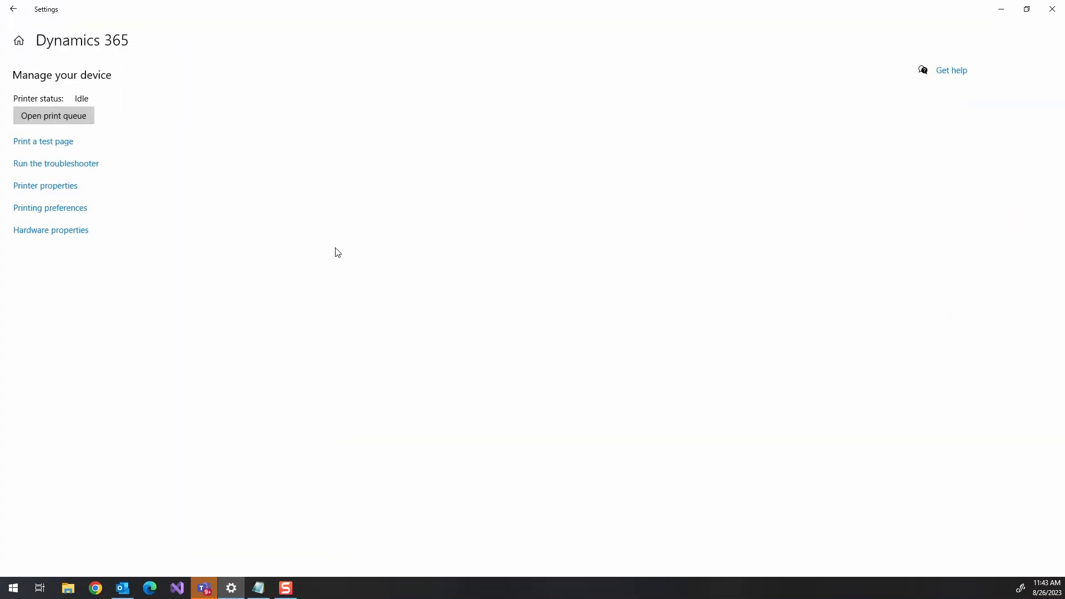
pyautogui.click(44, 185)
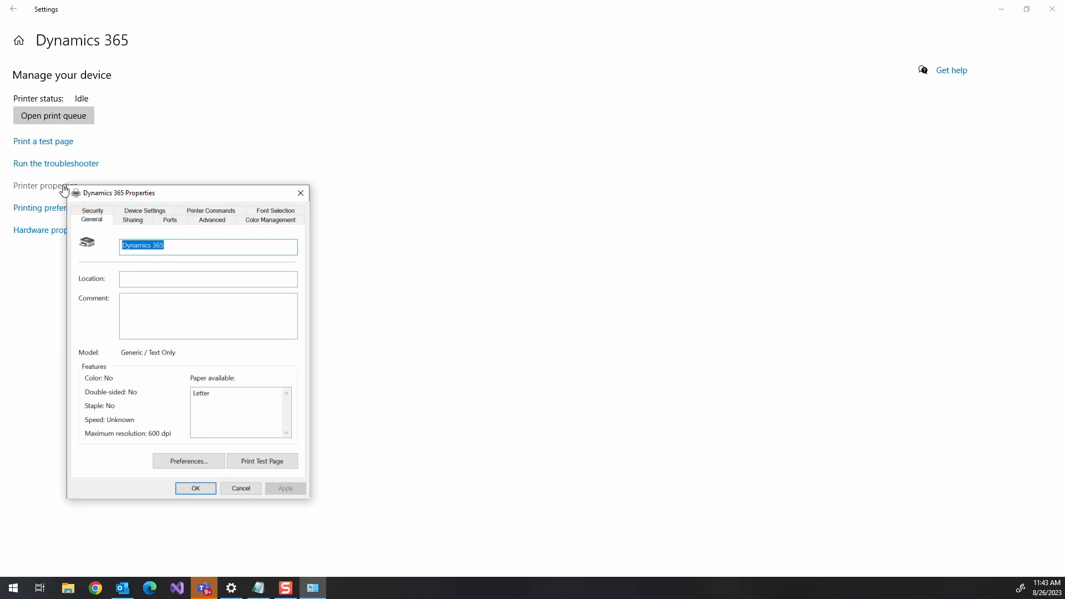
pyautogui.click(170, 219)
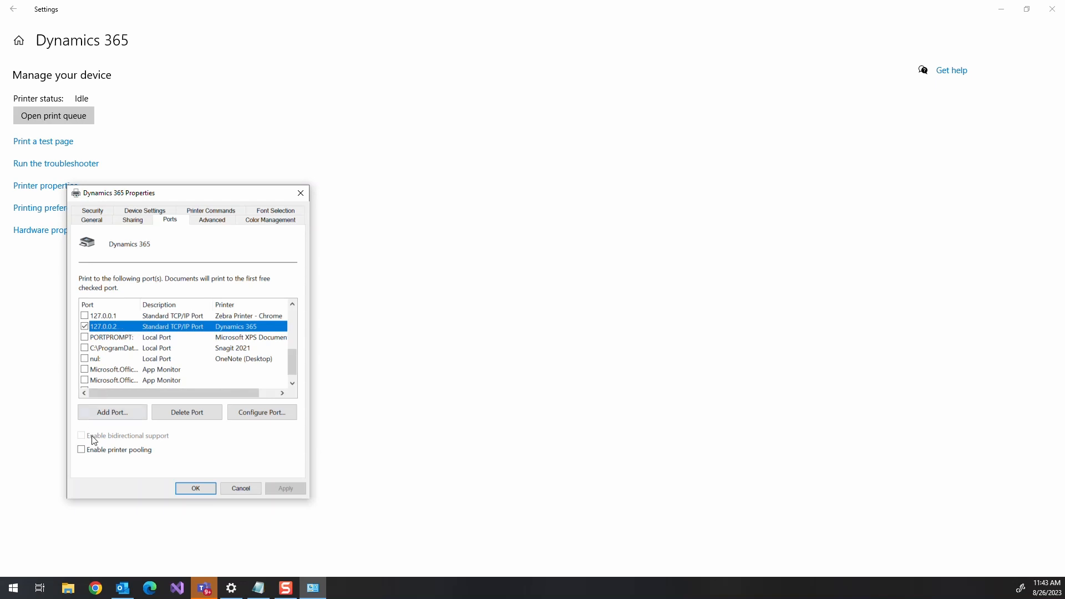
pyautogui.click(262, 412)
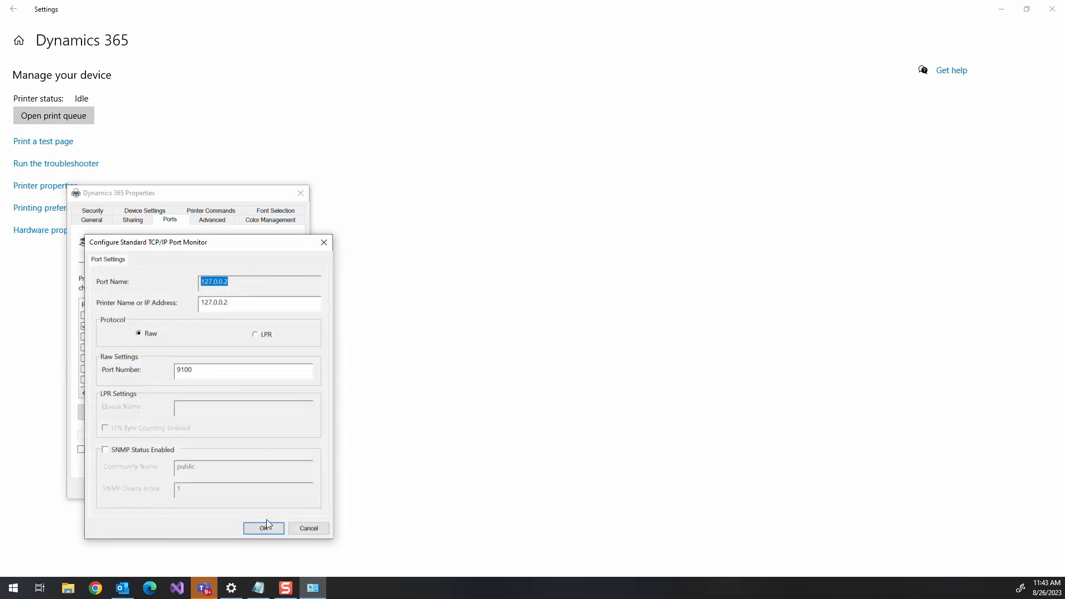
pyautogui.click(265, 528)
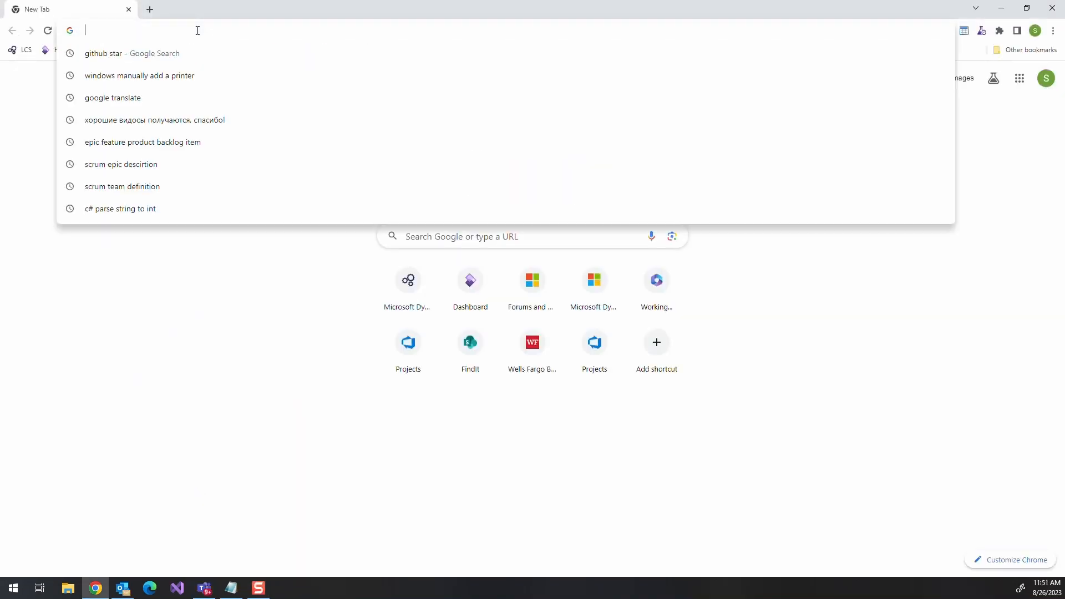
# - Download Virtual ZPL Printer from its GitHub page and run its installer to completion
pyautogui.write('github.com/MicrosoftDocs/mslearn-developer-tools-power-platform/tree/master/fasttrack/?azure-portal=true')
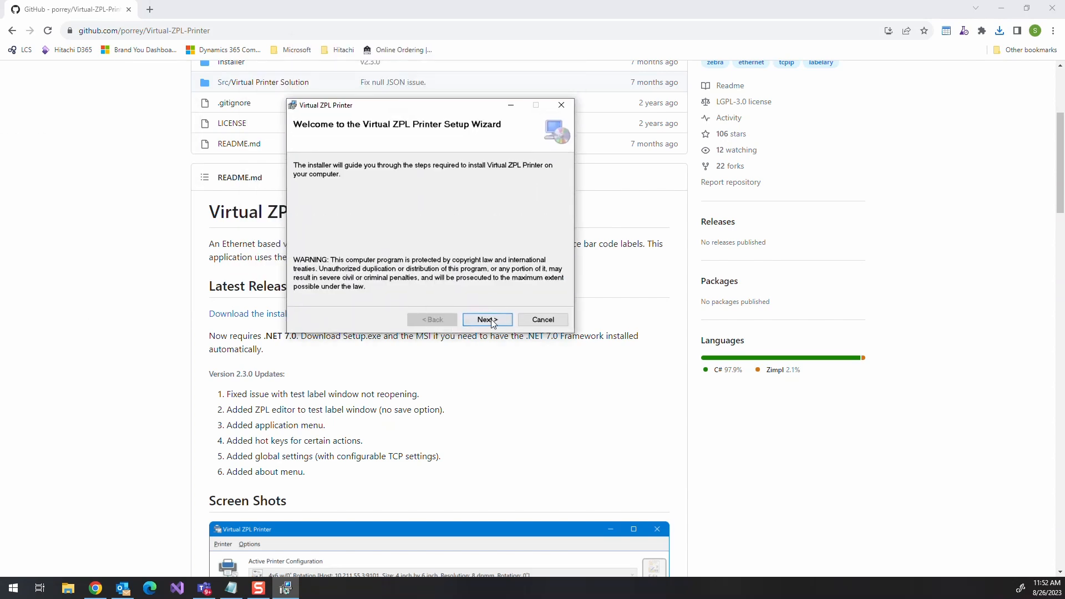
pyautogui.click(487, 319)
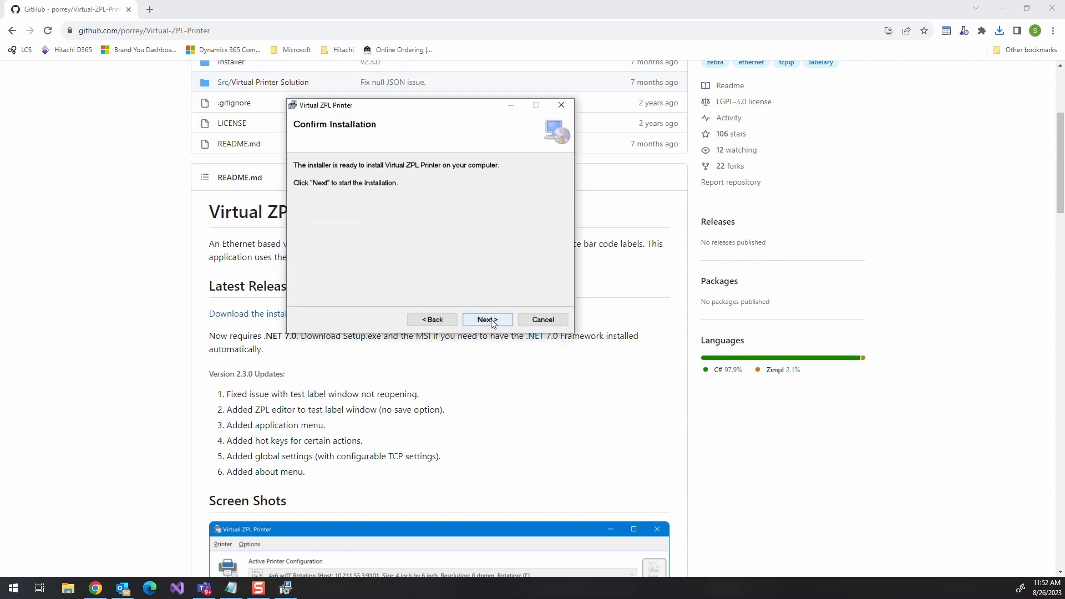
pyautogui.click(487, 319)
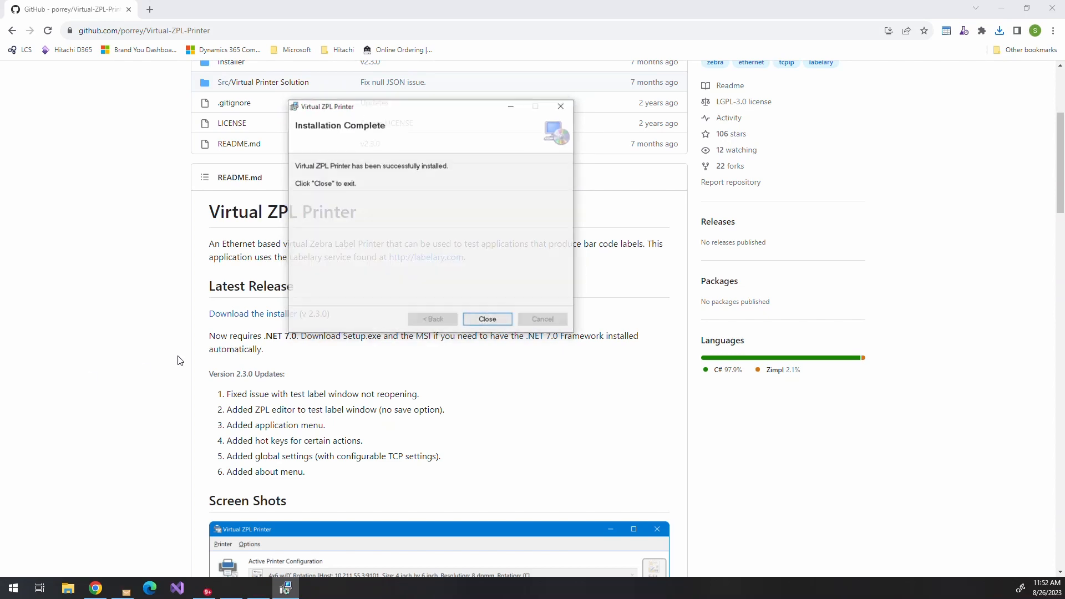
pyautogui.click(486, 318)
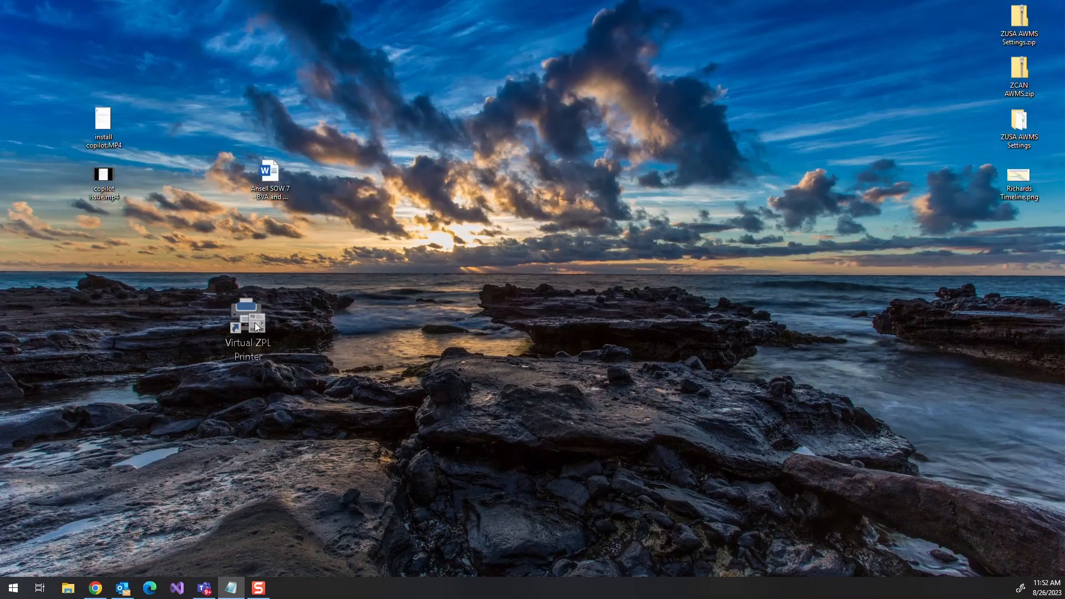
# - Launch Virtual ZPL Printer from its desktop shortcut
pyautogui.moveTo(247, 320); pyautogui.dragTo(270, 323)
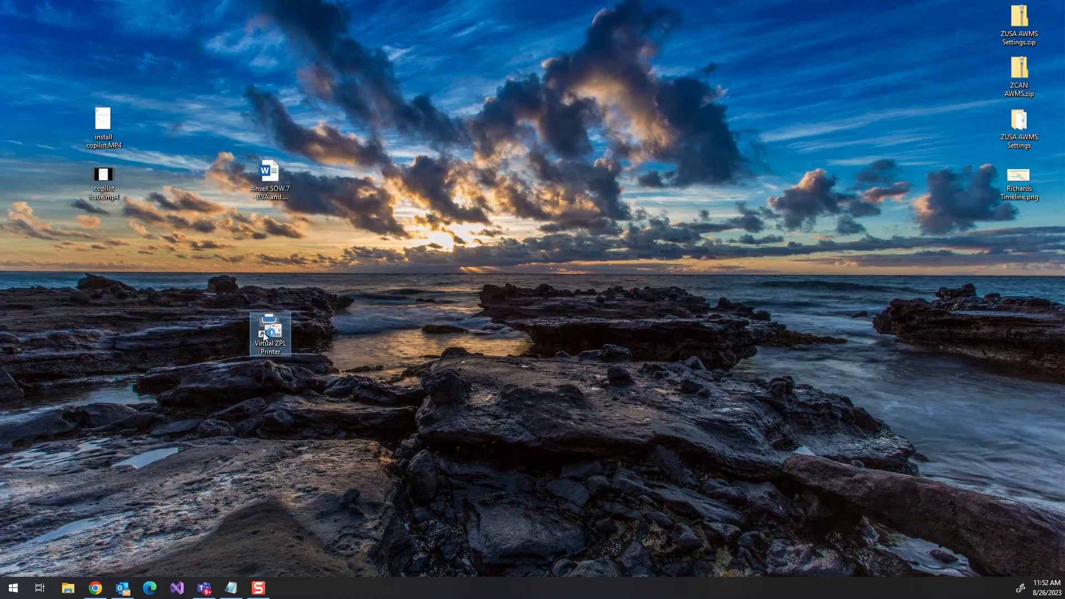
pyautogui.doubleClick(270, 328)
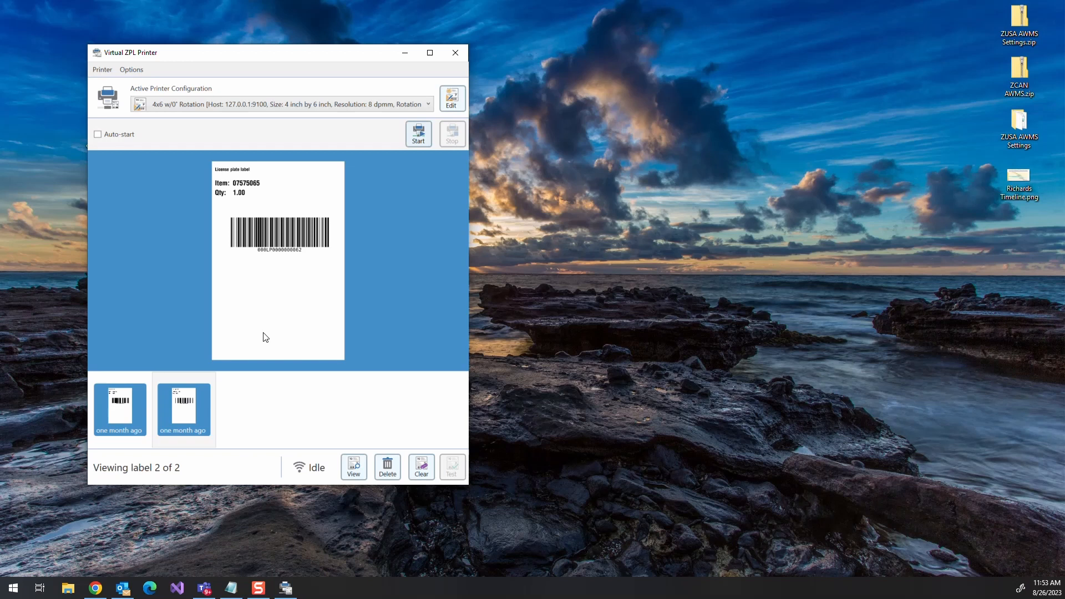
# - Change the active configuration's IP address to 127.0.0.2 on port 9100 and start listening
pyautogui.click(450, 97)
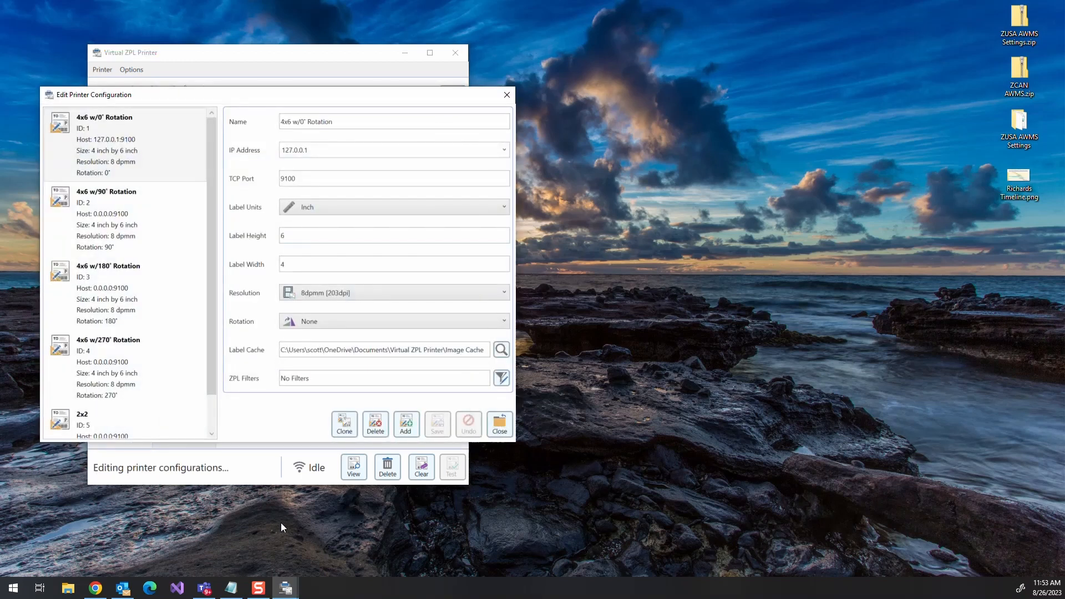
pyautogui.click(336, 149)
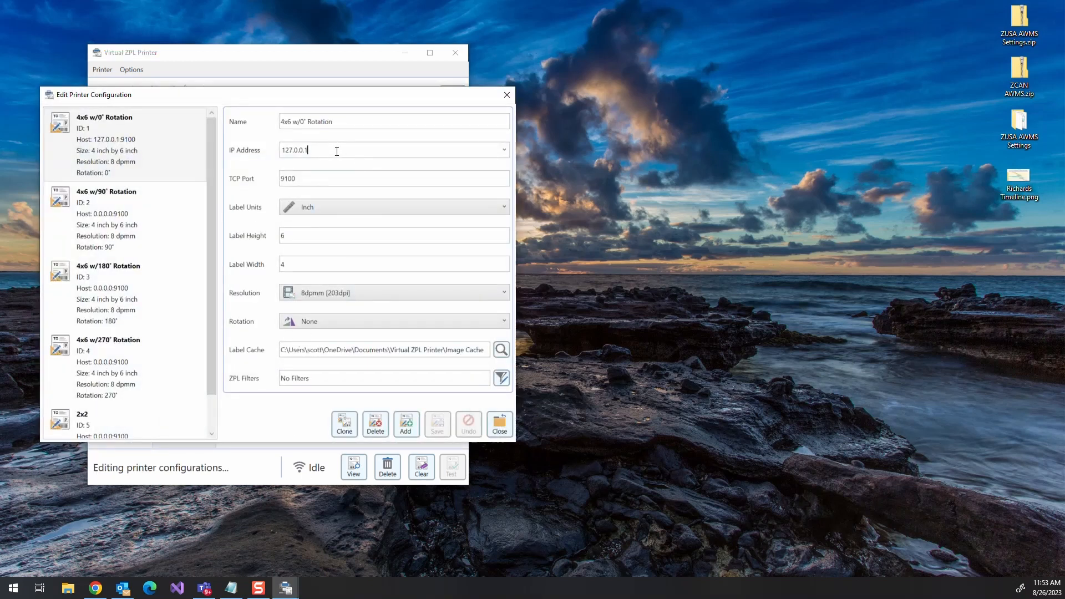
pyautogui.press('Backspace')
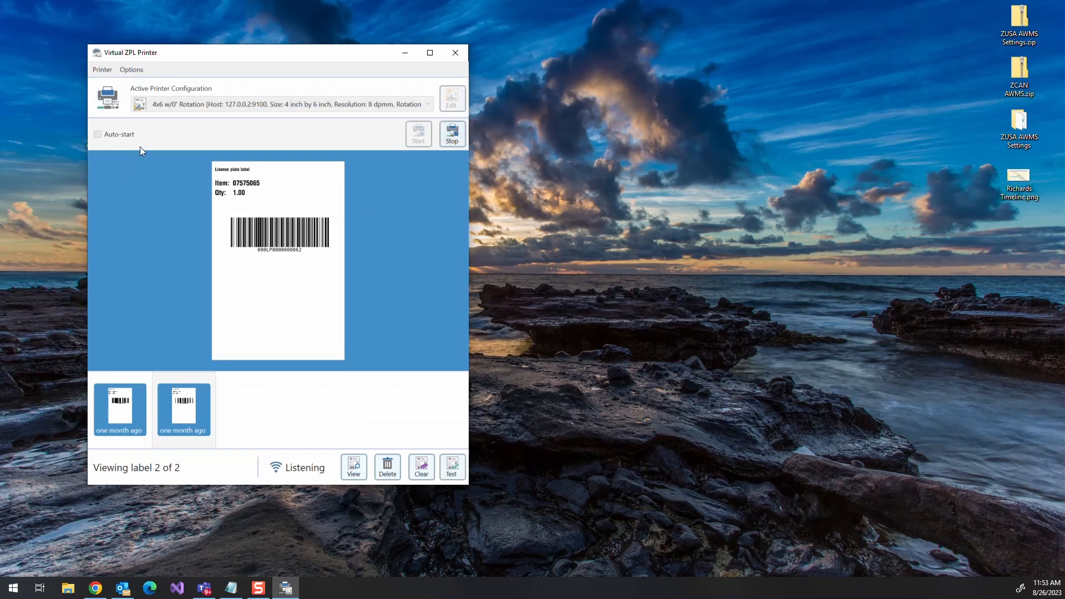
pyautogui.moveTo(273, 112)
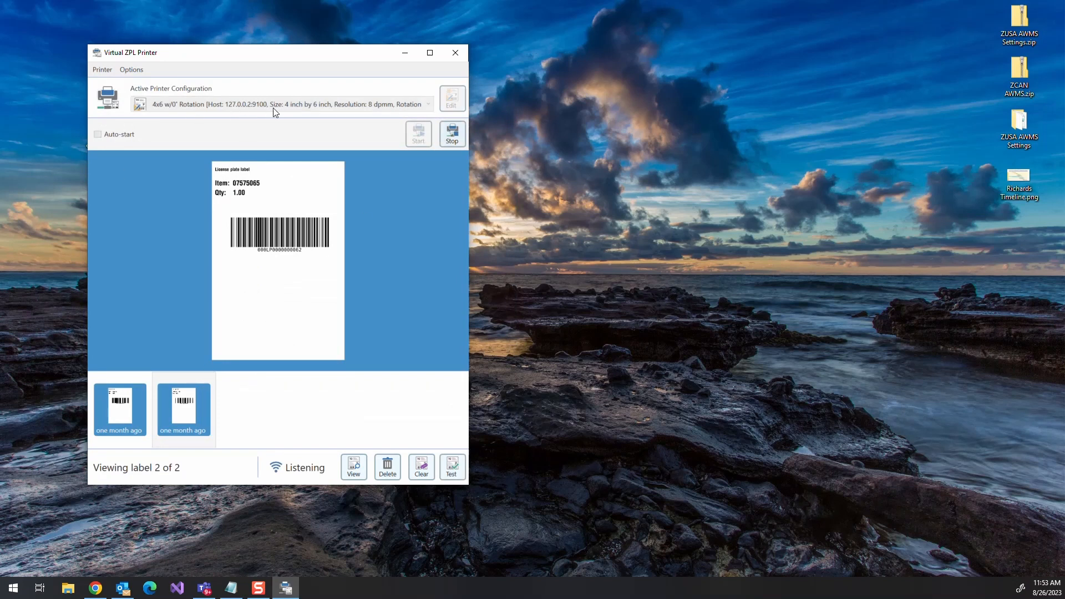
pyautogui.click(421, 467)
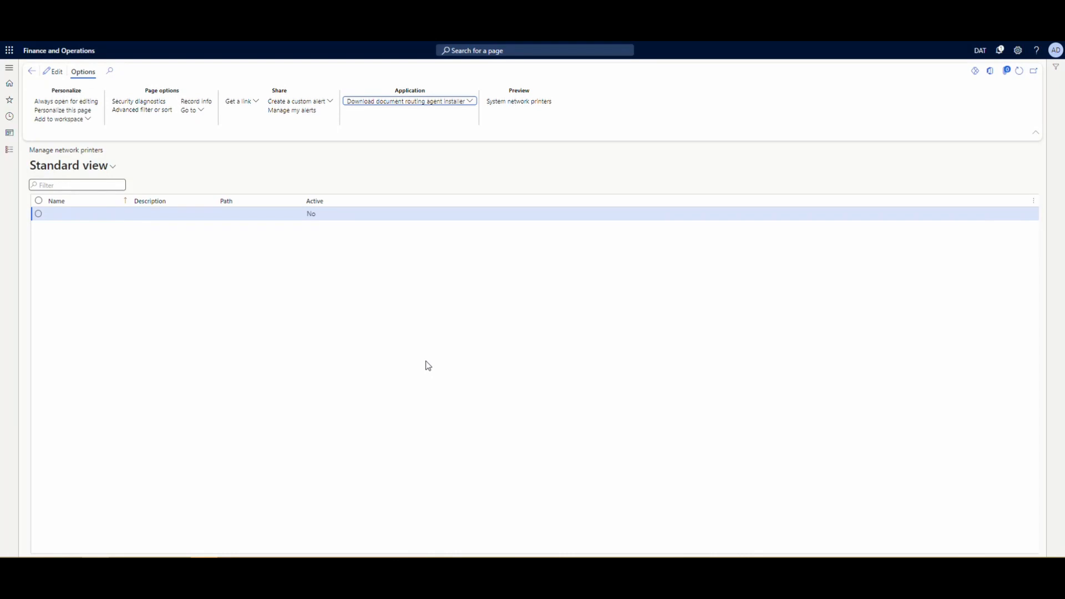
# - Download the Document Routing Agent installer from Manage network printers, accept its license and install it
pyautogui.click(409, 101)
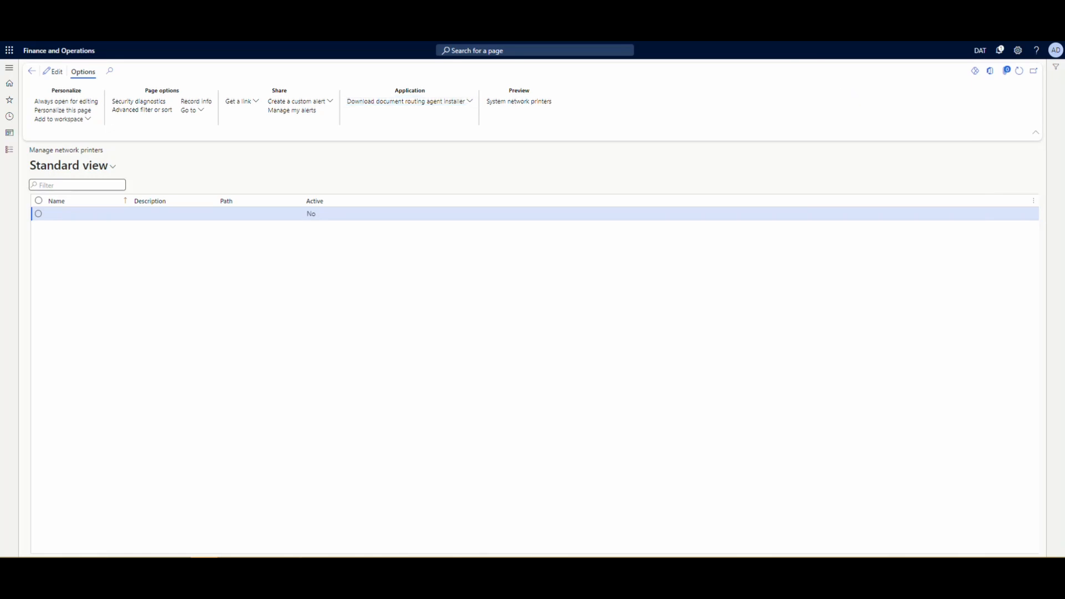
pyautogui.click(408, 101)
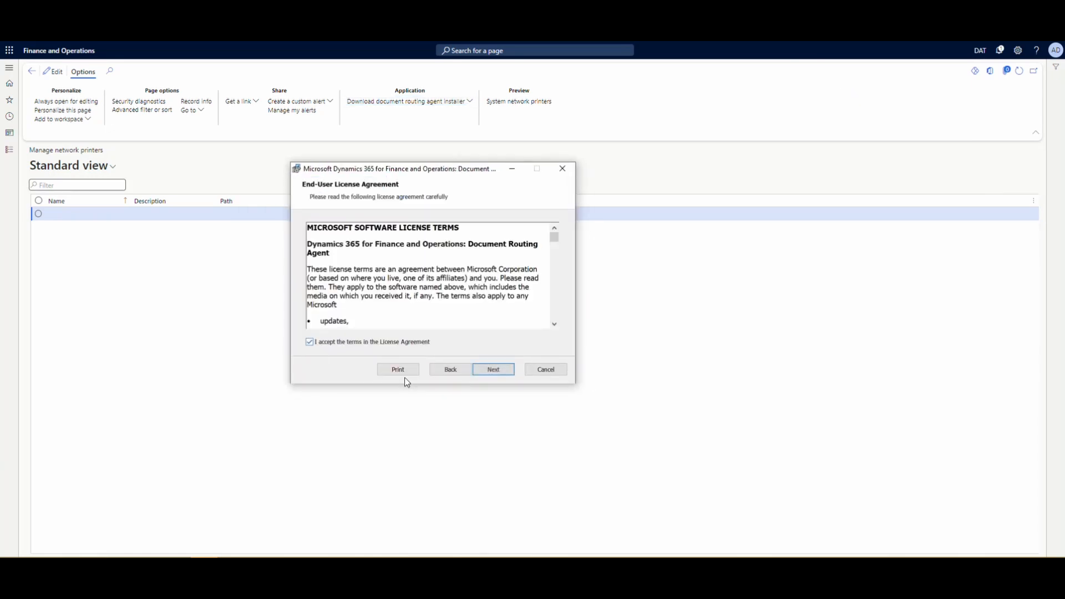
pyautogui.click(493, 368)
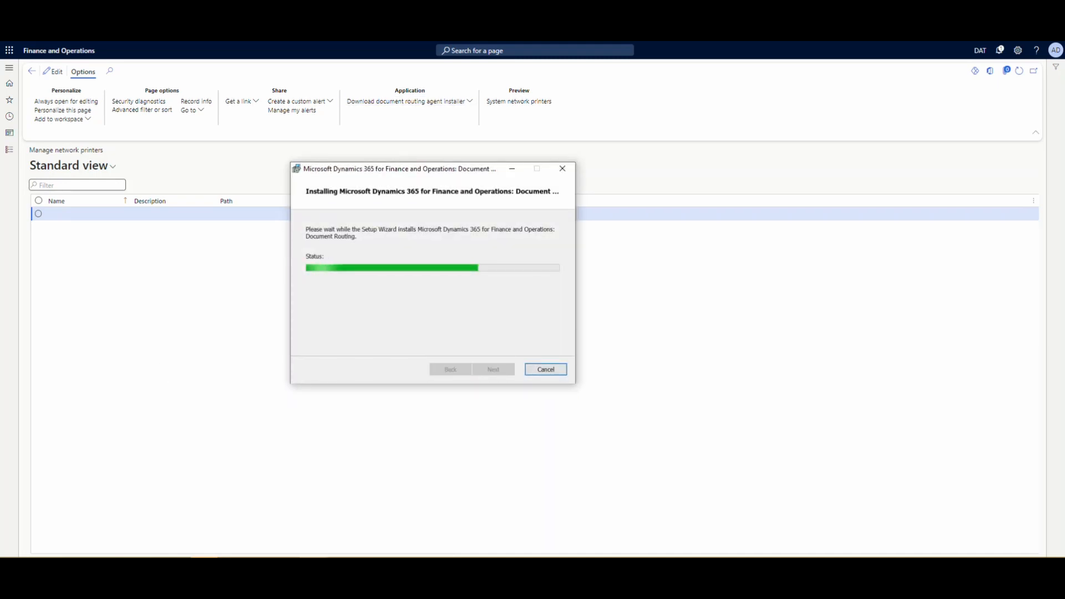
pyautogui.click(545, 369)
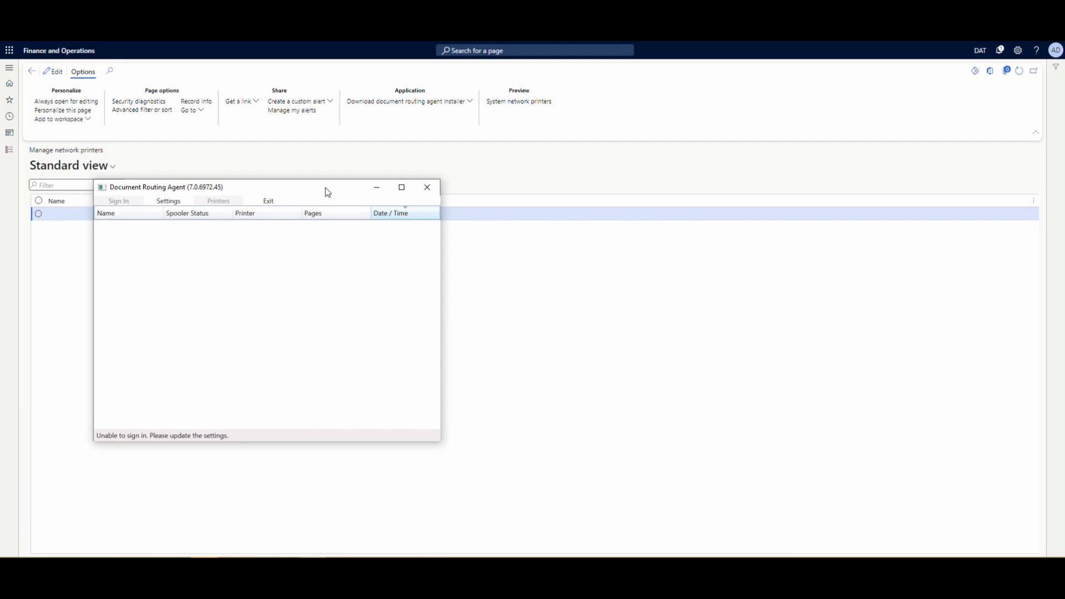
# - Enter the Dynamics 365 F&O URL in the agent's connection settings and save them
pyautogui.click(168, 201)
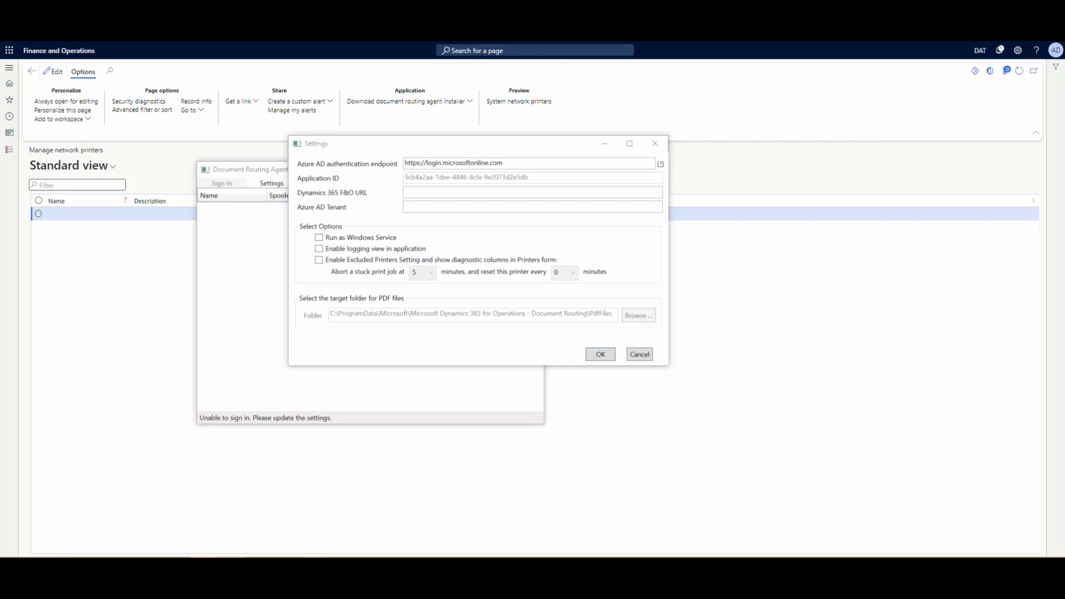
pyautogui.click(531, 192)
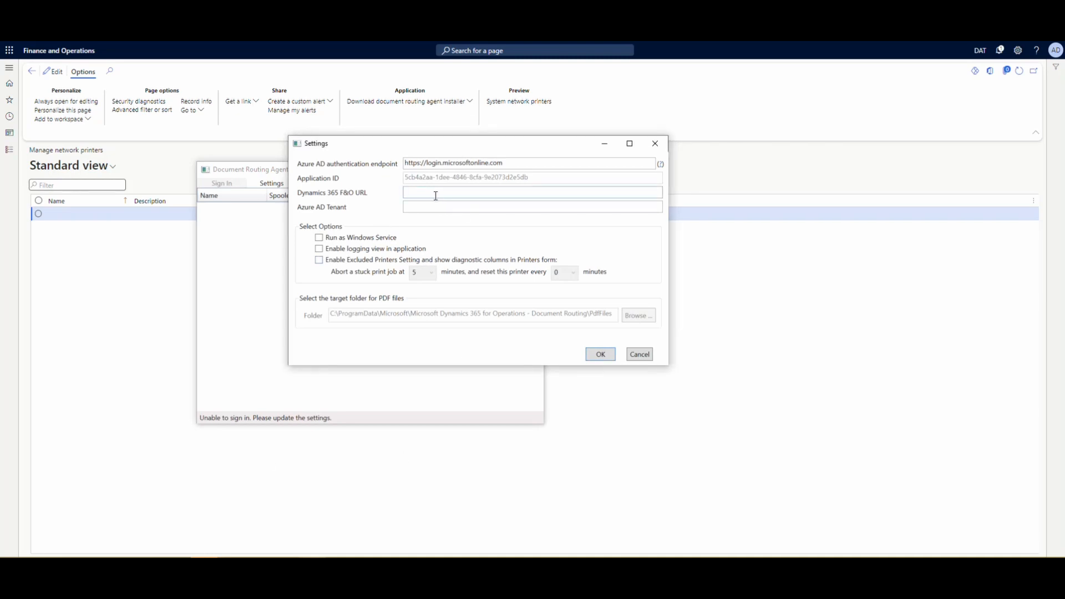
pyautogui.click(638, 354)
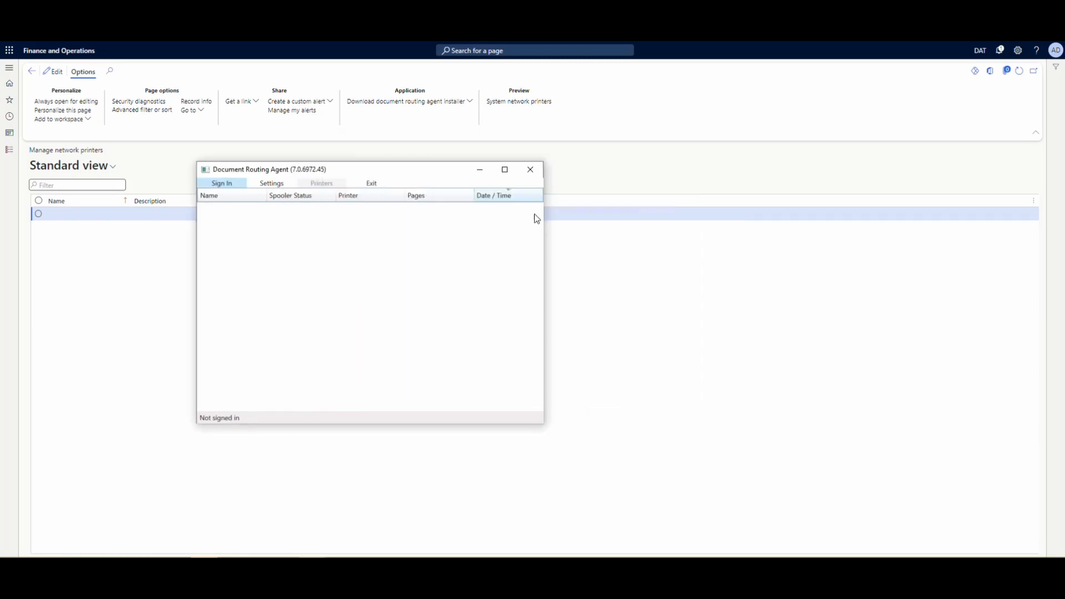
# - Sign the agent in and register the Dynamics 365 printer with Finance and Operations
pyautogui.click(222, 183)
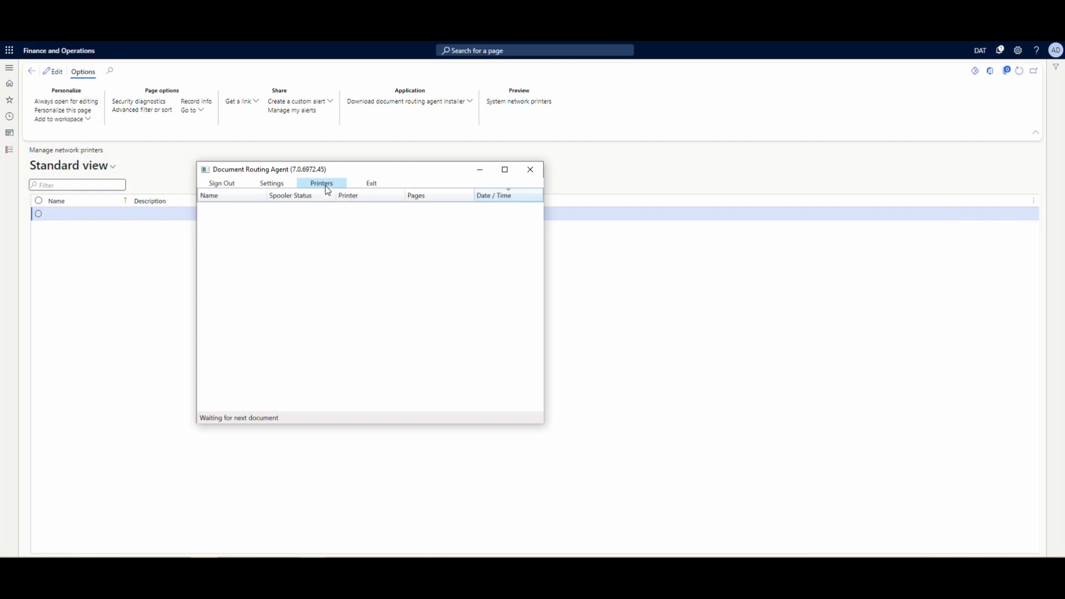
pyautogui.click(321, 183)
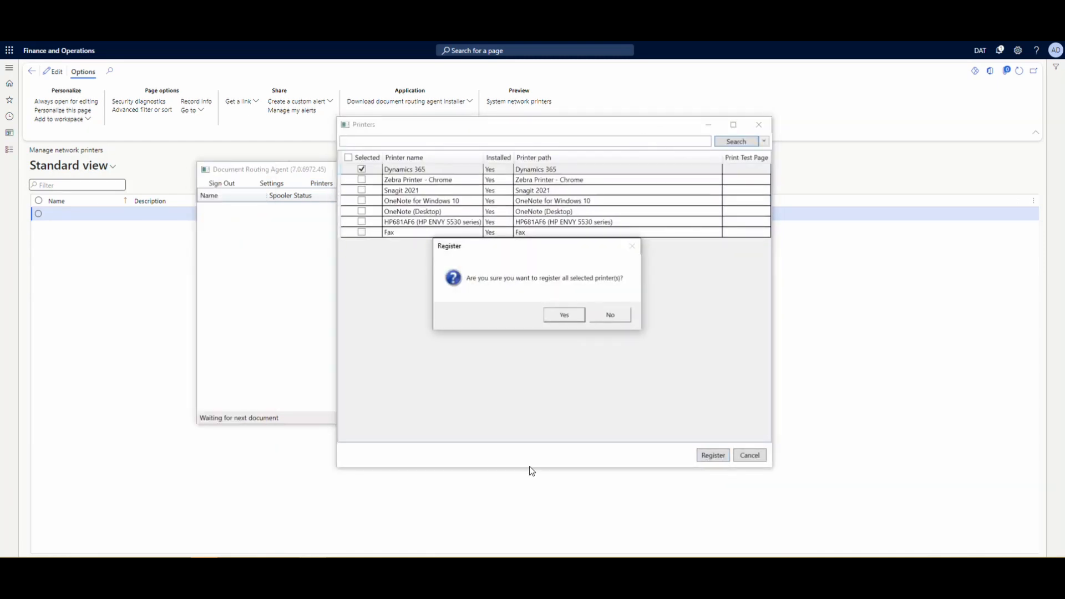
pyautogui.click(564, 314)
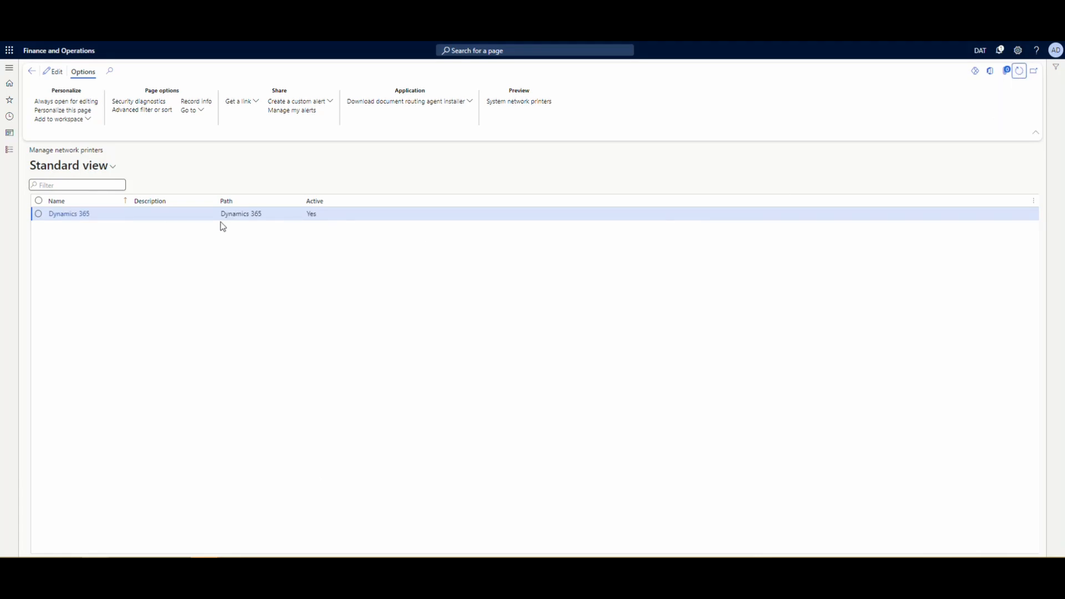
pyautogui.moveTo(381, 235)
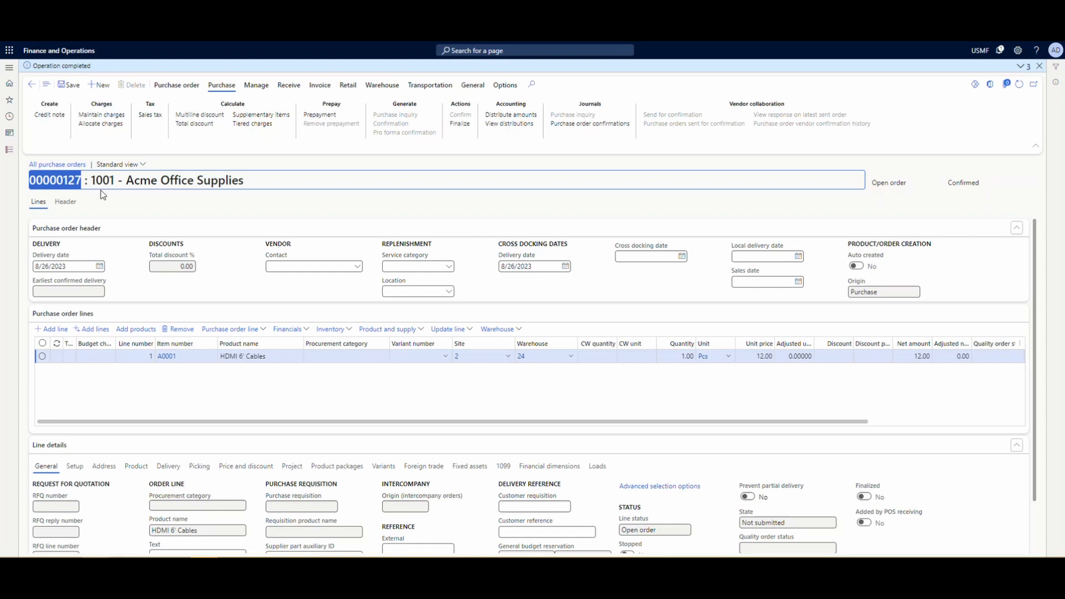
pyautogui.moveTo(530, 396)
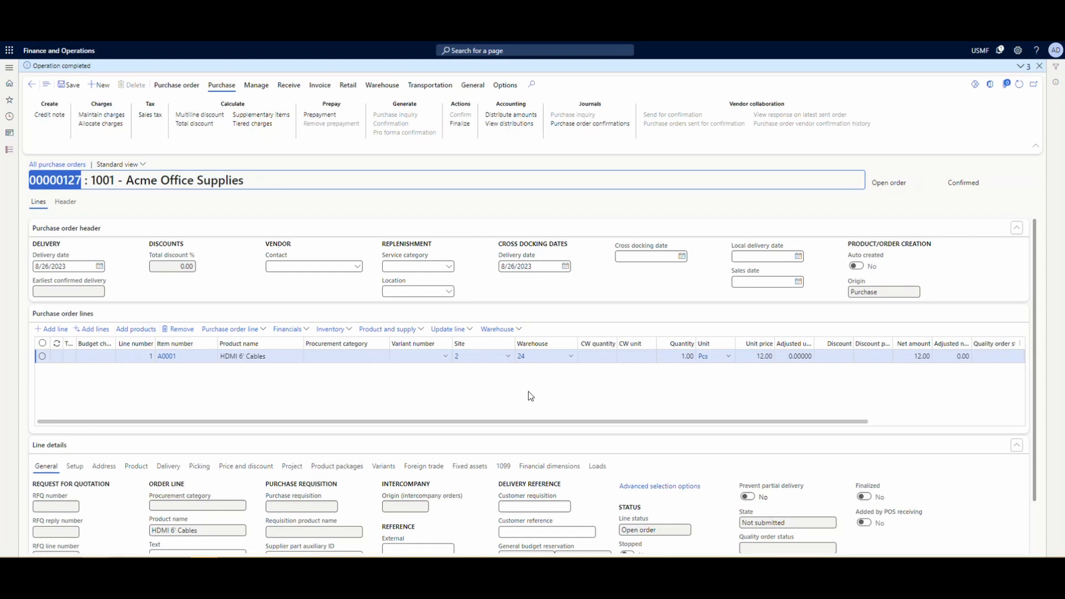
pyautogui.moveTo(601, 272)
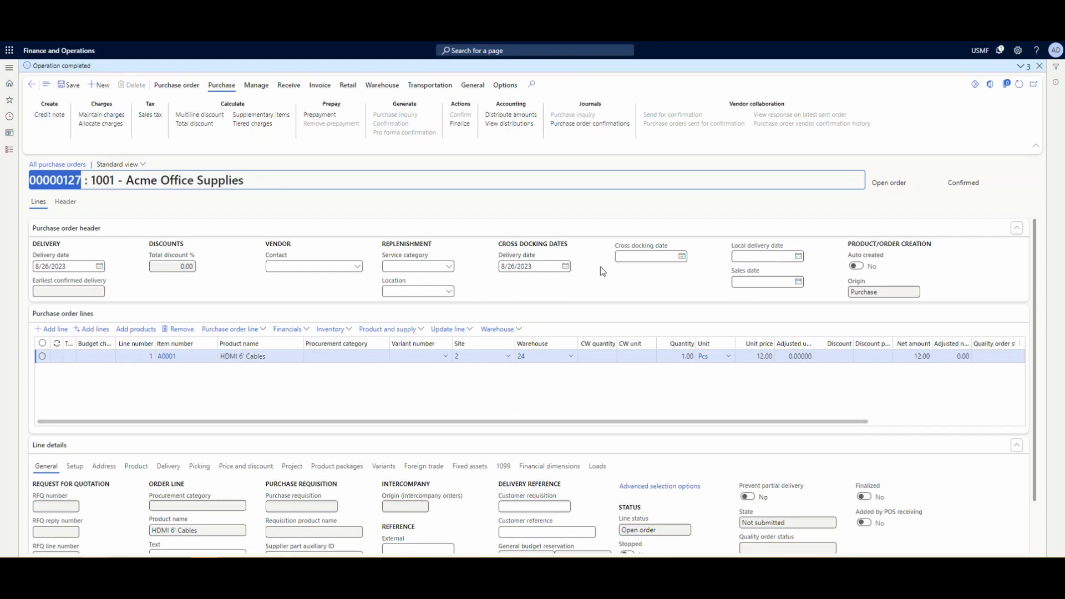
pyautogui.moveTo(802, 332)
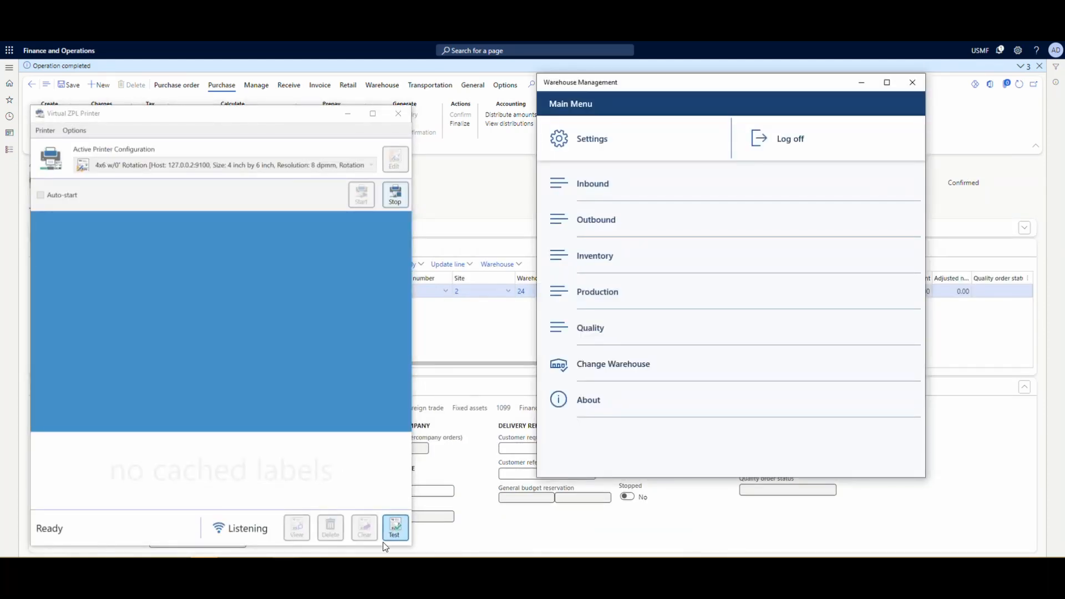
# - Start Inbound > Purchase Receive and submit purchase order number 00000127
pyautogui.click(394, 528)
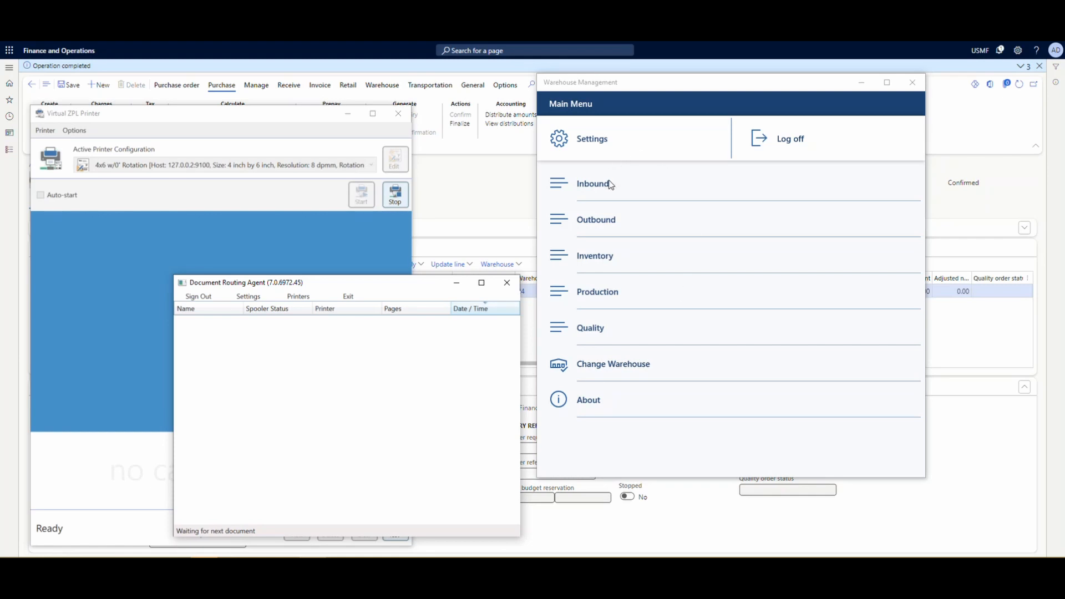
pyautogui.click(595, 183)
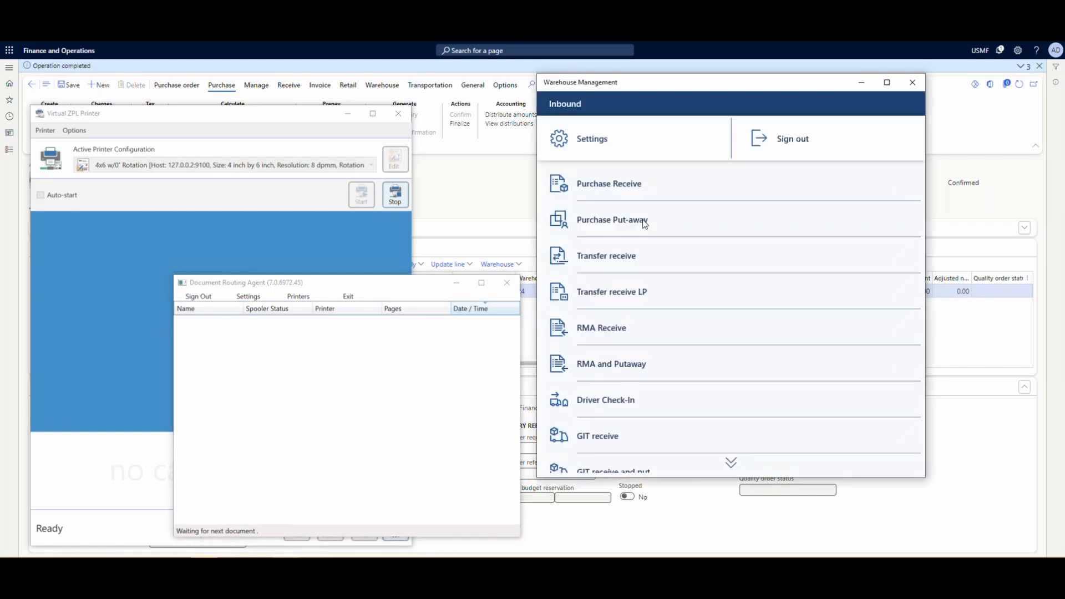
pyautogui.click(611, 220)
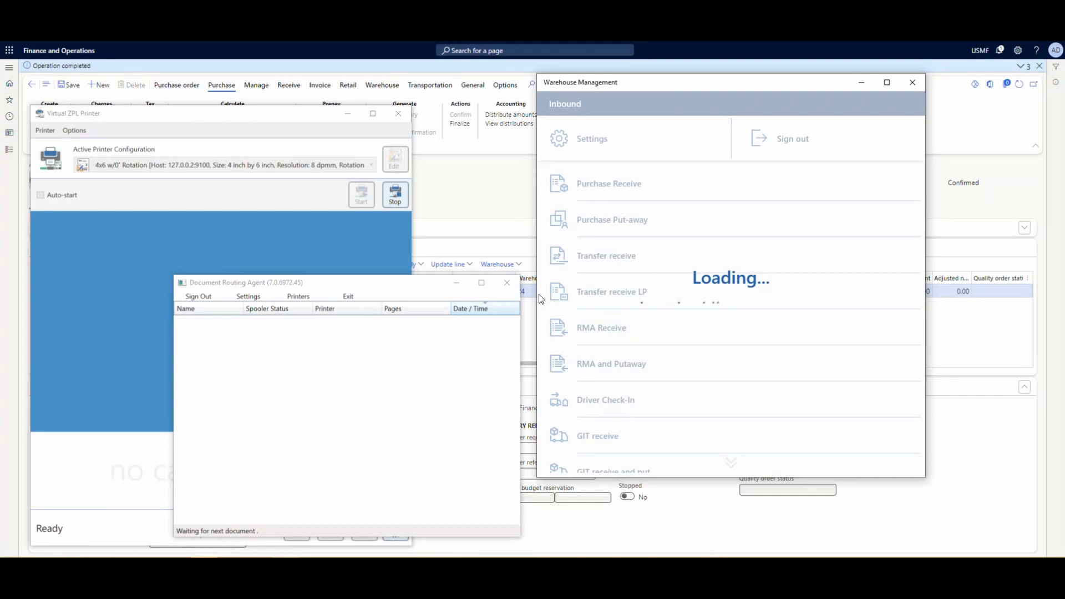
pyautogui.click(608, 183)
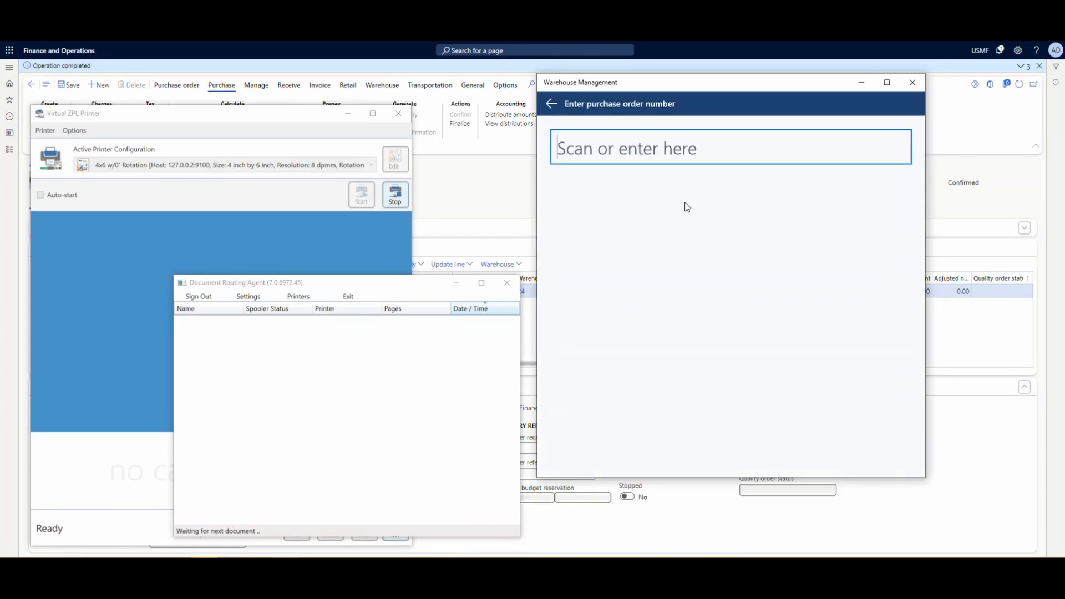
pyautogui.write('00000127')
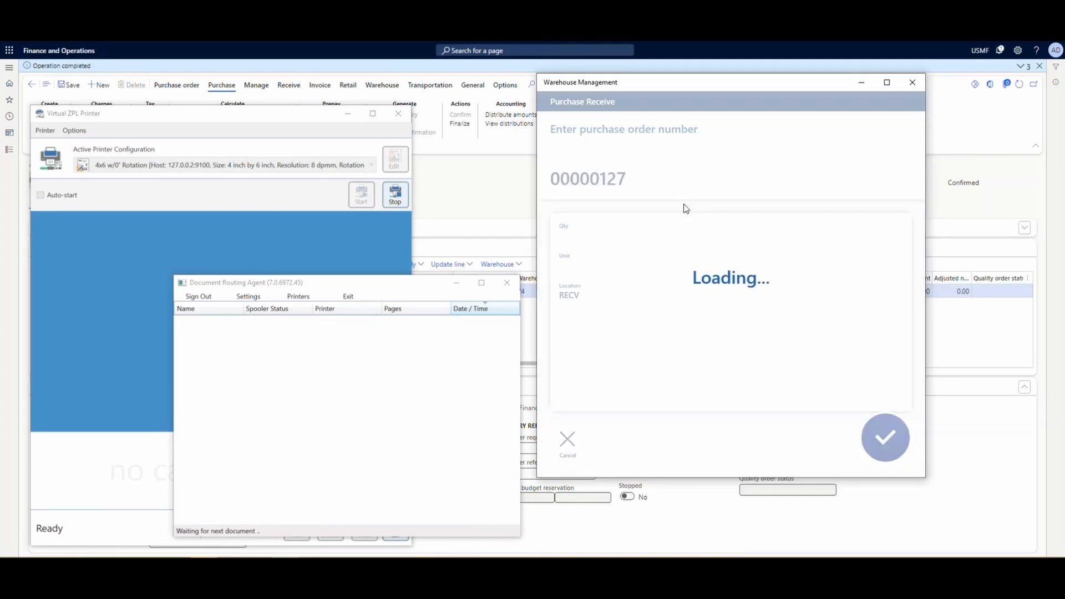
pyautogui.click(885, 437)
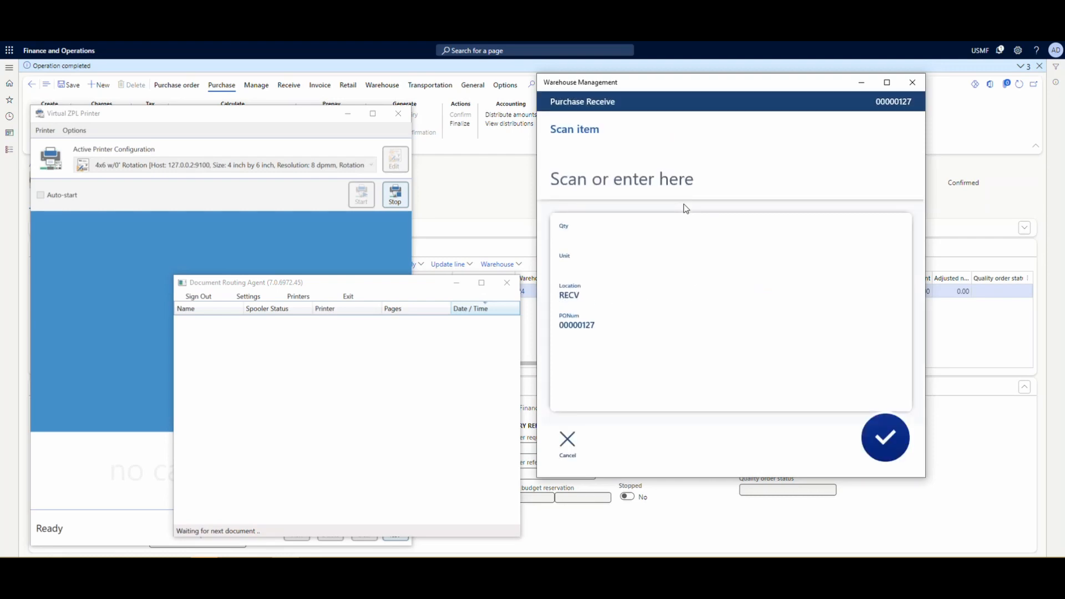
# - Scan item A0001 and confirm a received quantity of 1 pcs
pyautogui.write('a00')
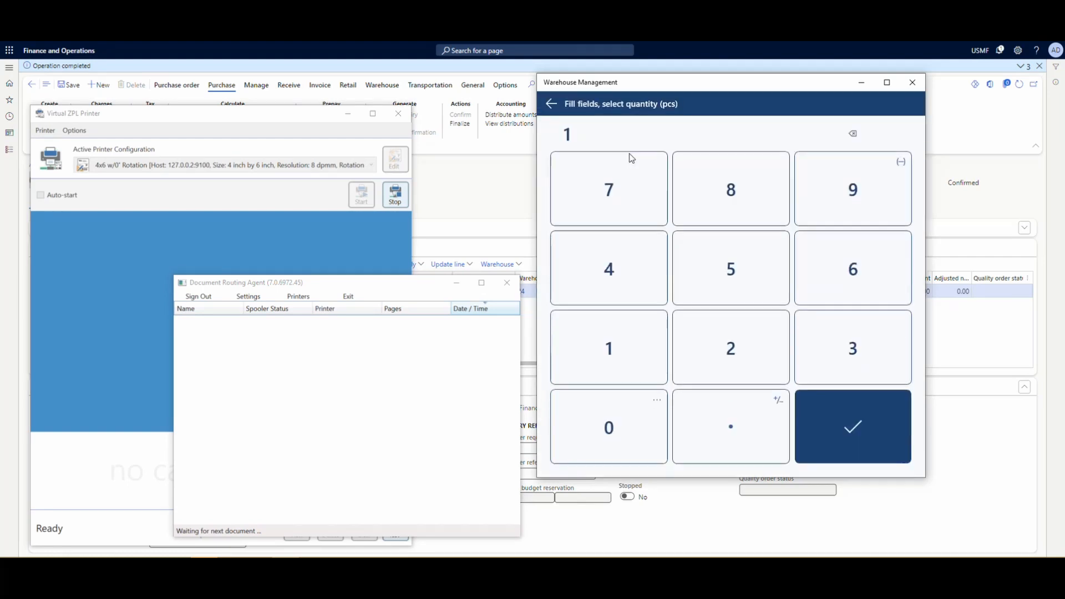
pyautogui.click(852, 426)
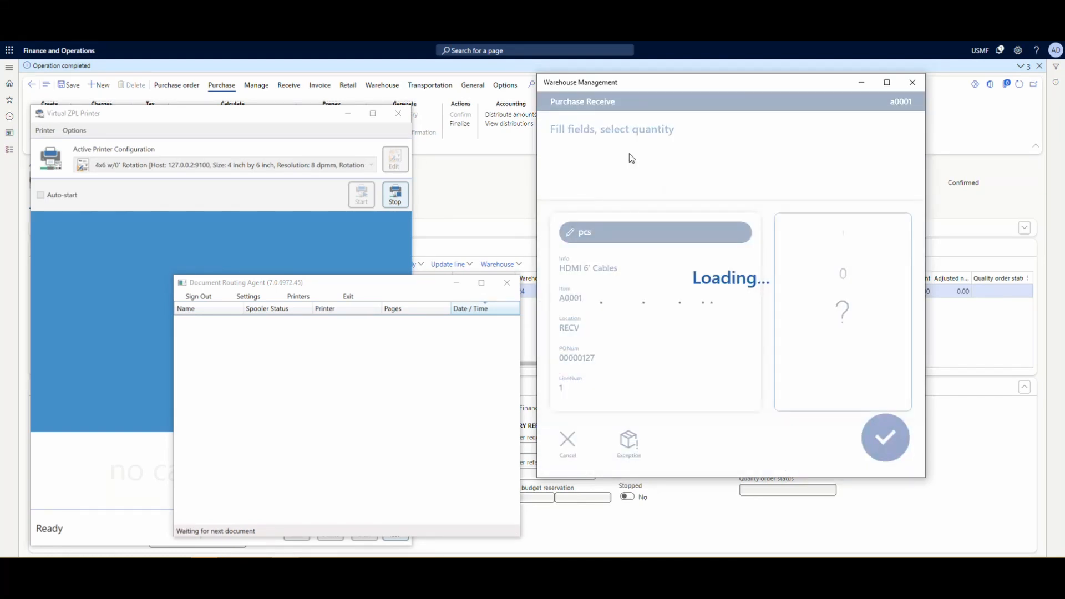